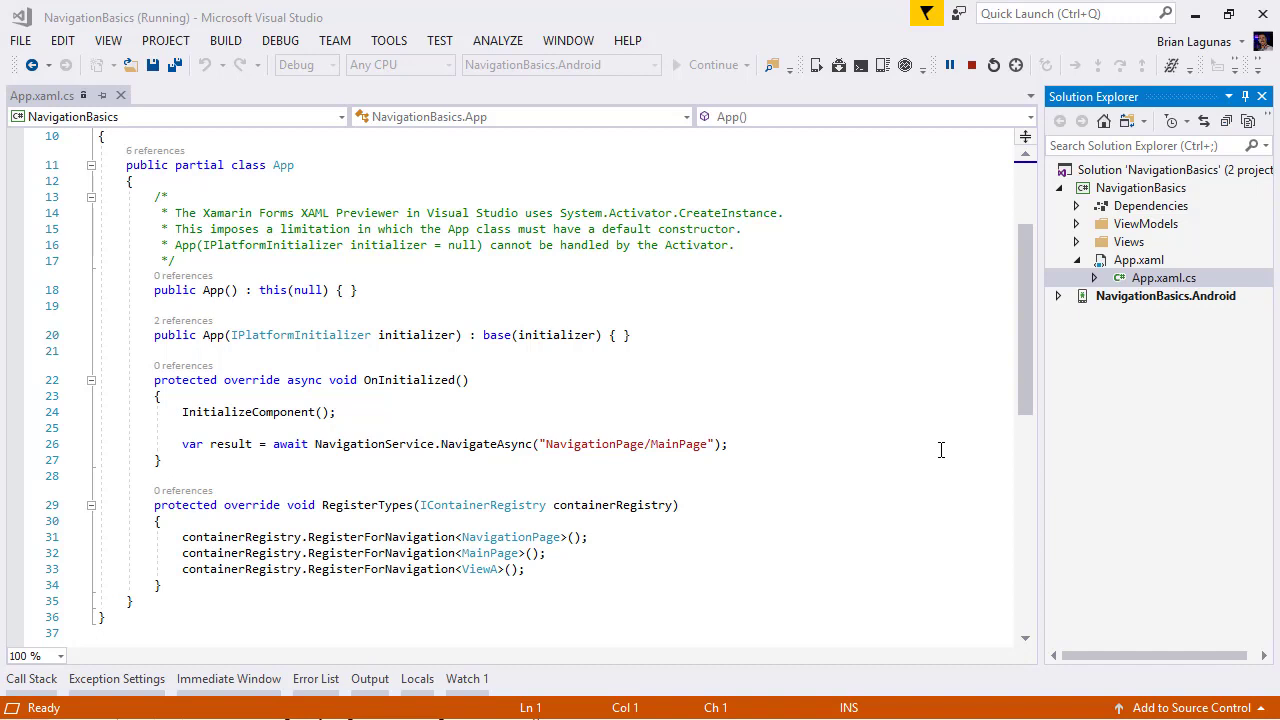
mouse_move(892, 428)
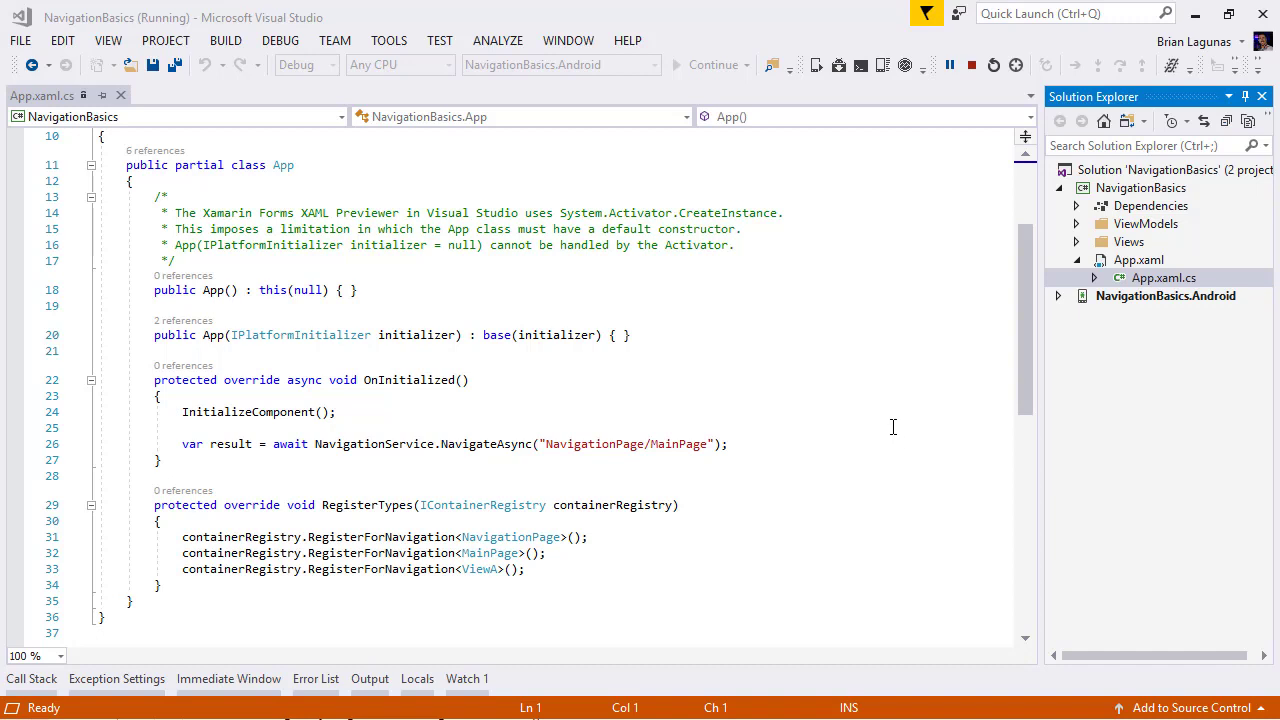
Review MainPage.xaml's Button markup from the Views folder, then return to App.xaml.cs
click(1078, 240)
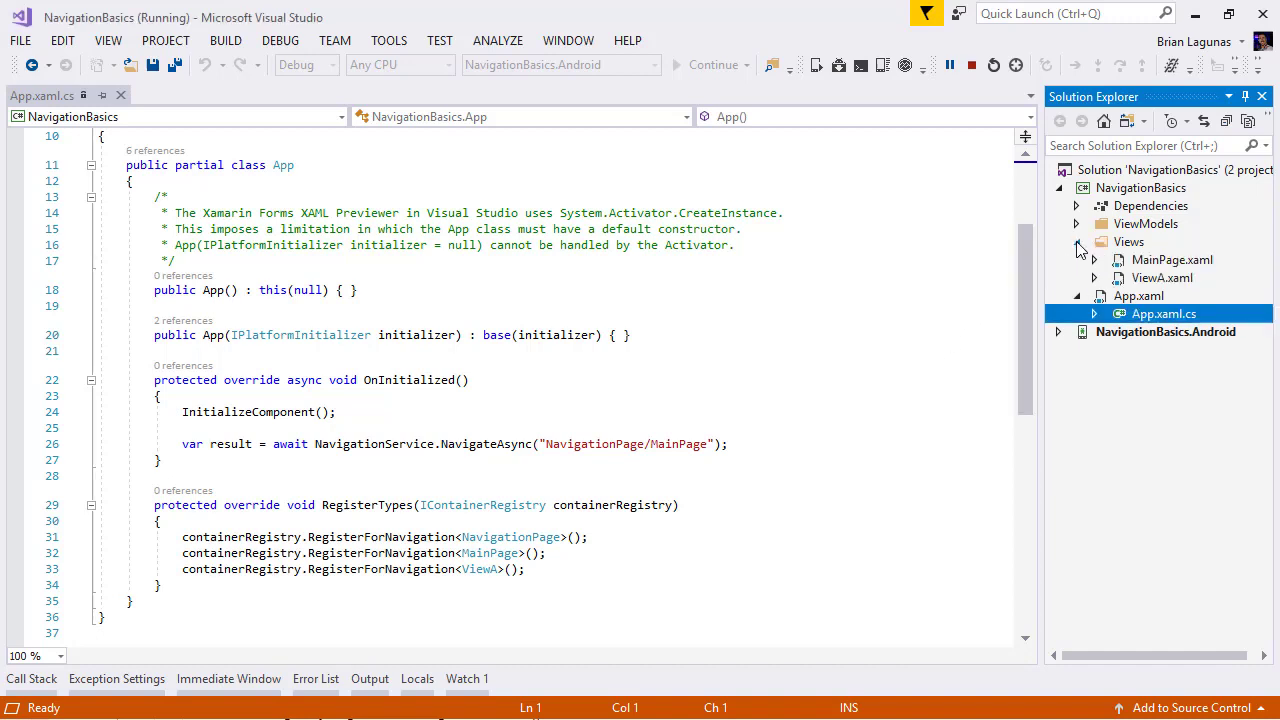
mouse_move(1164, 290)
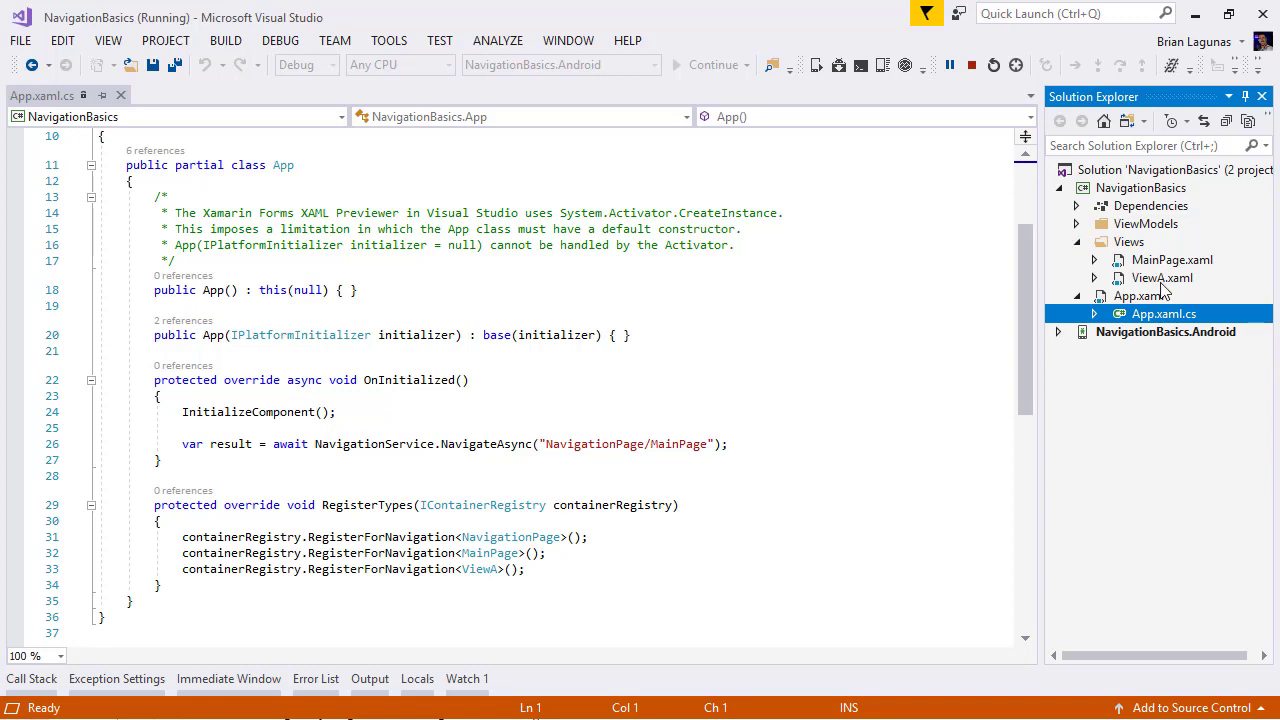
click(1172, 260)
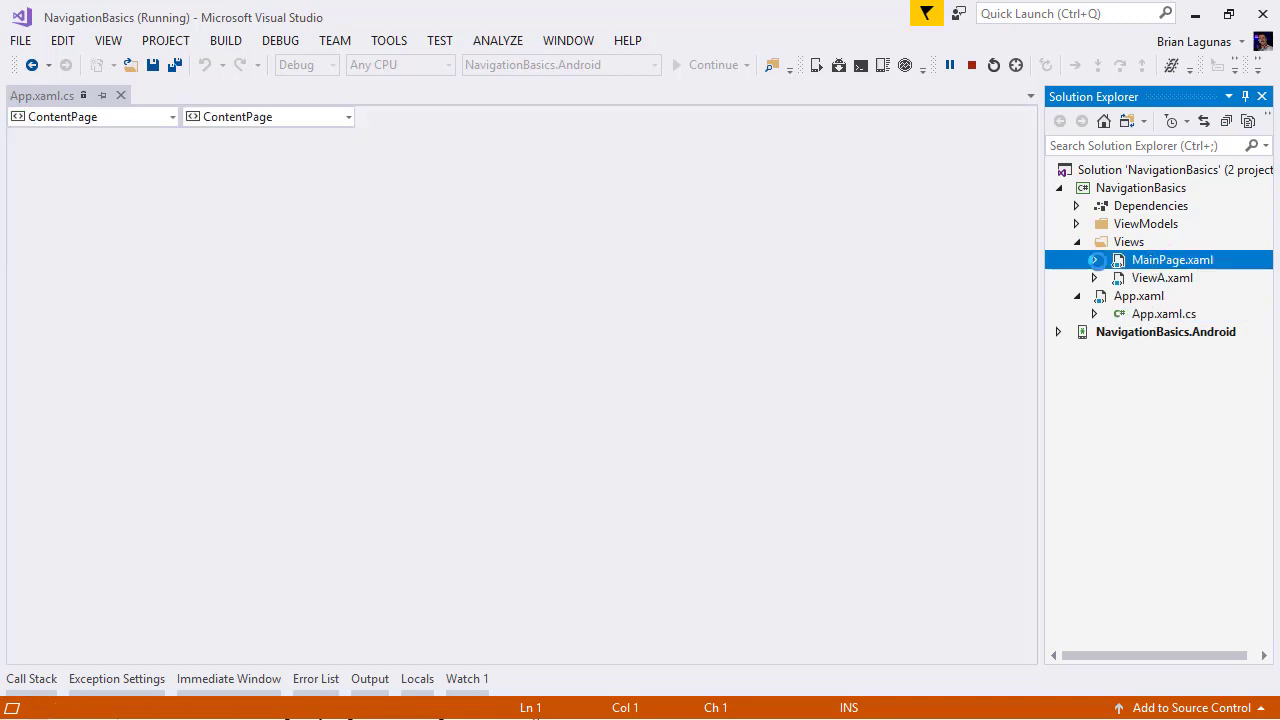
double_click(1172, 260)
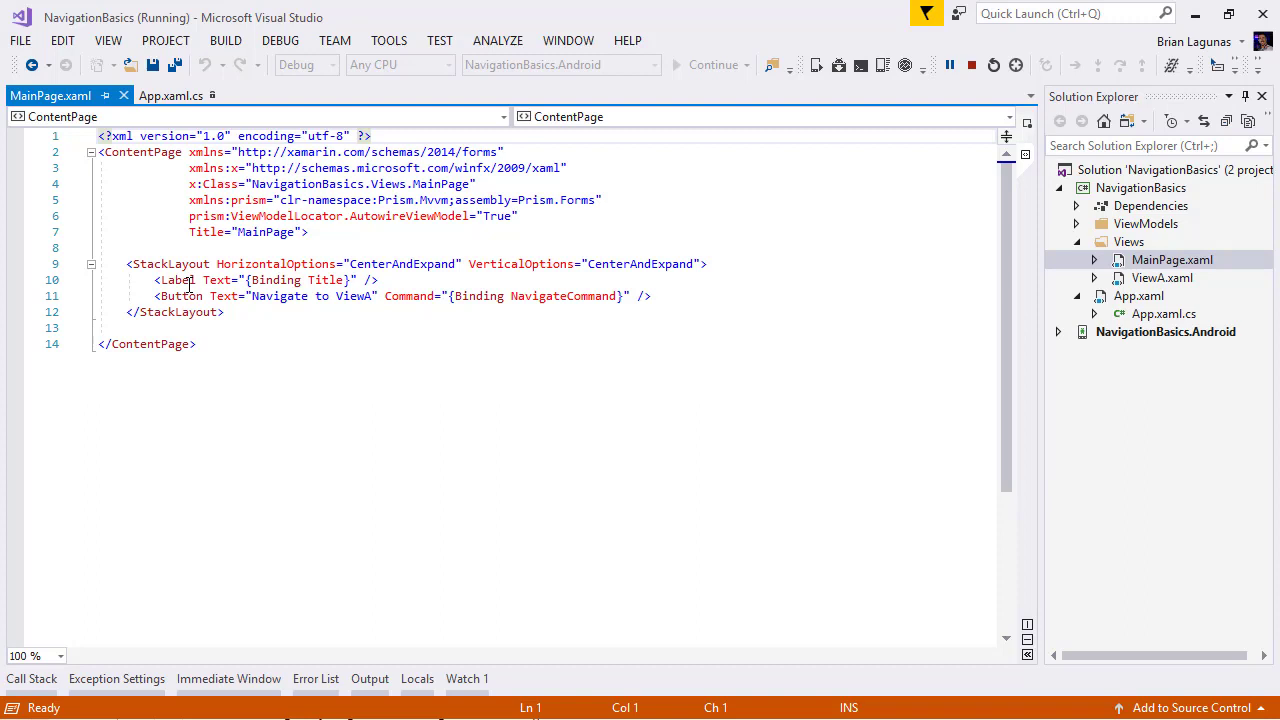
double_click(326, 280)
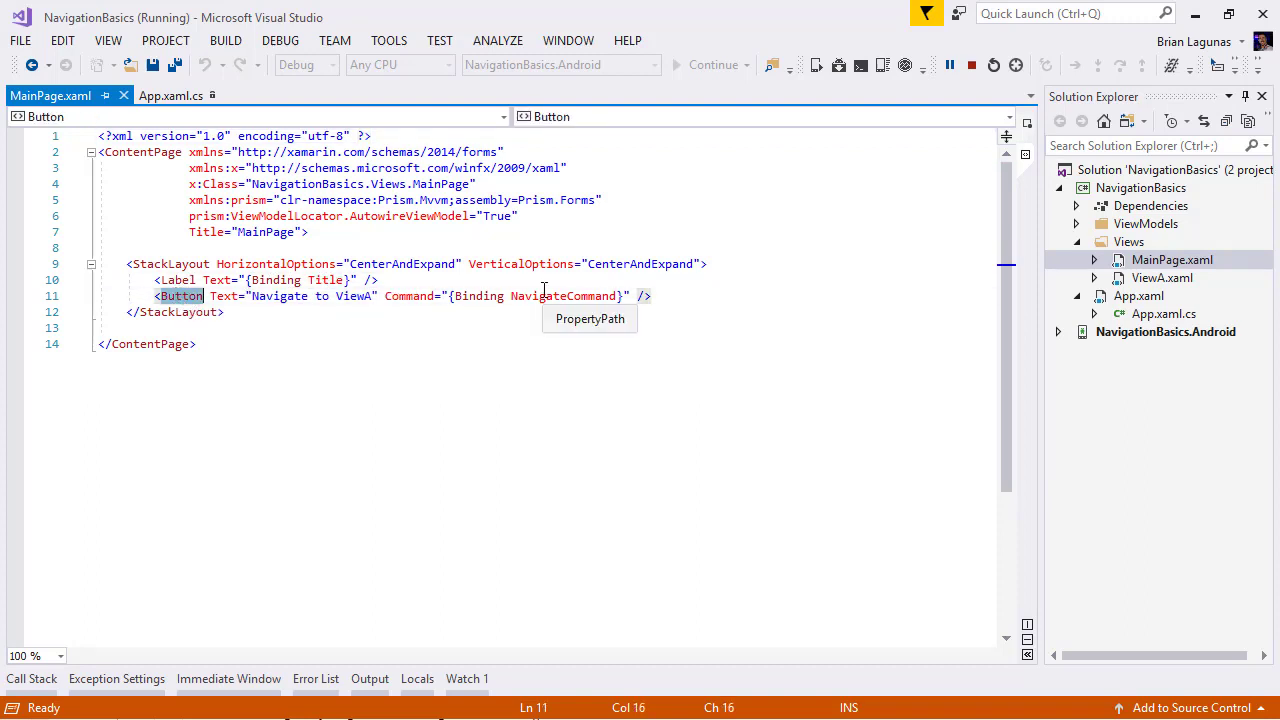
click(172, 96)
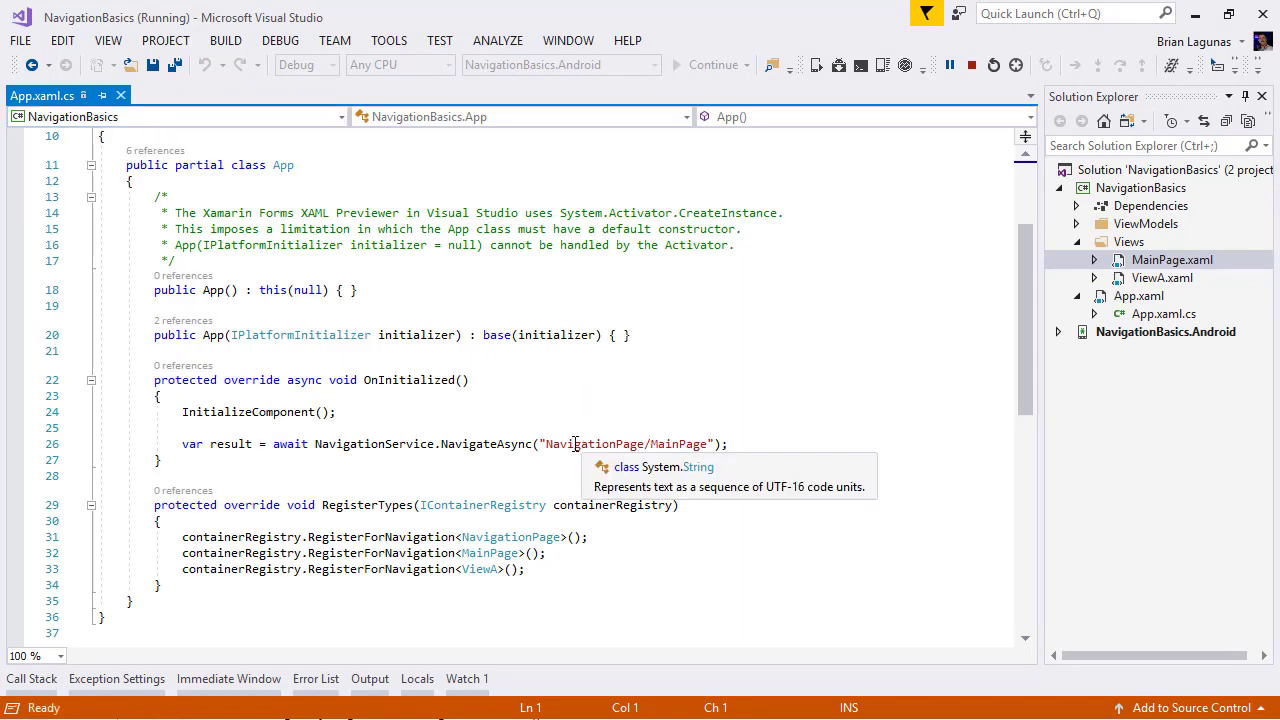
mouse_move(704, 444)
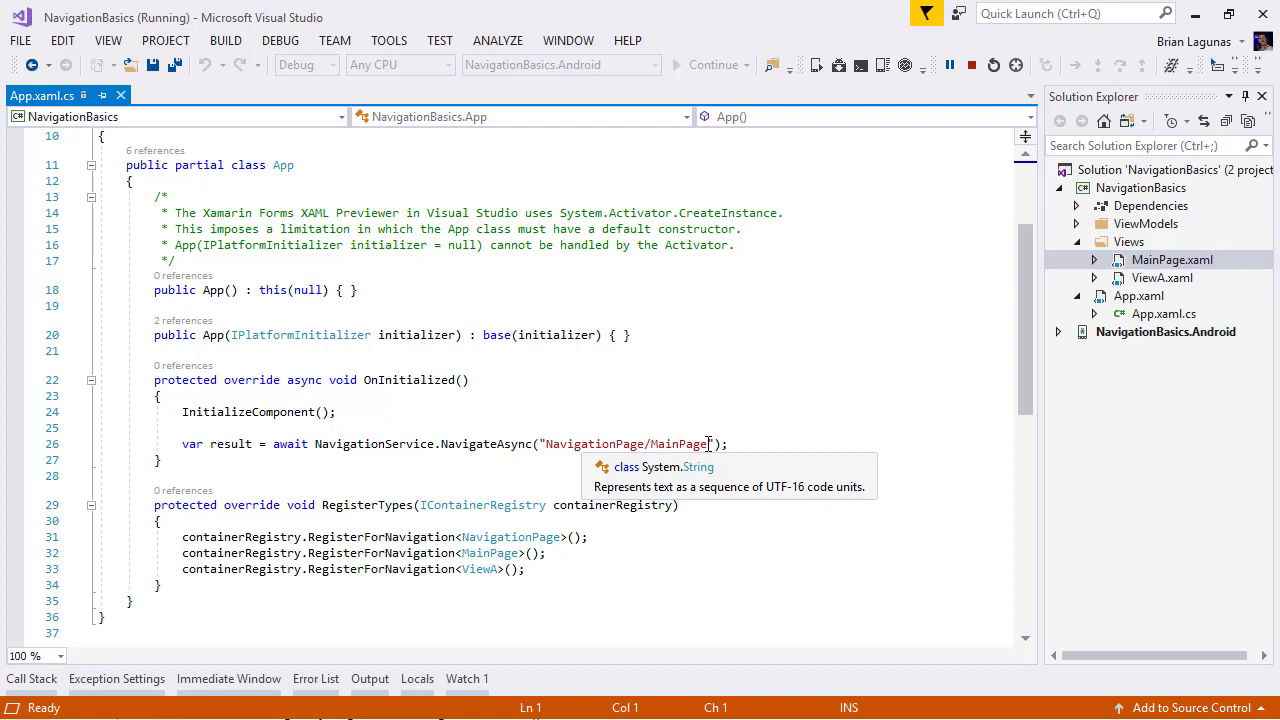
Open MainPageViewModel.cs from ViewModels and scroll to ExecuteNavigateCommand navigating to ViewA
click(1144, 224)
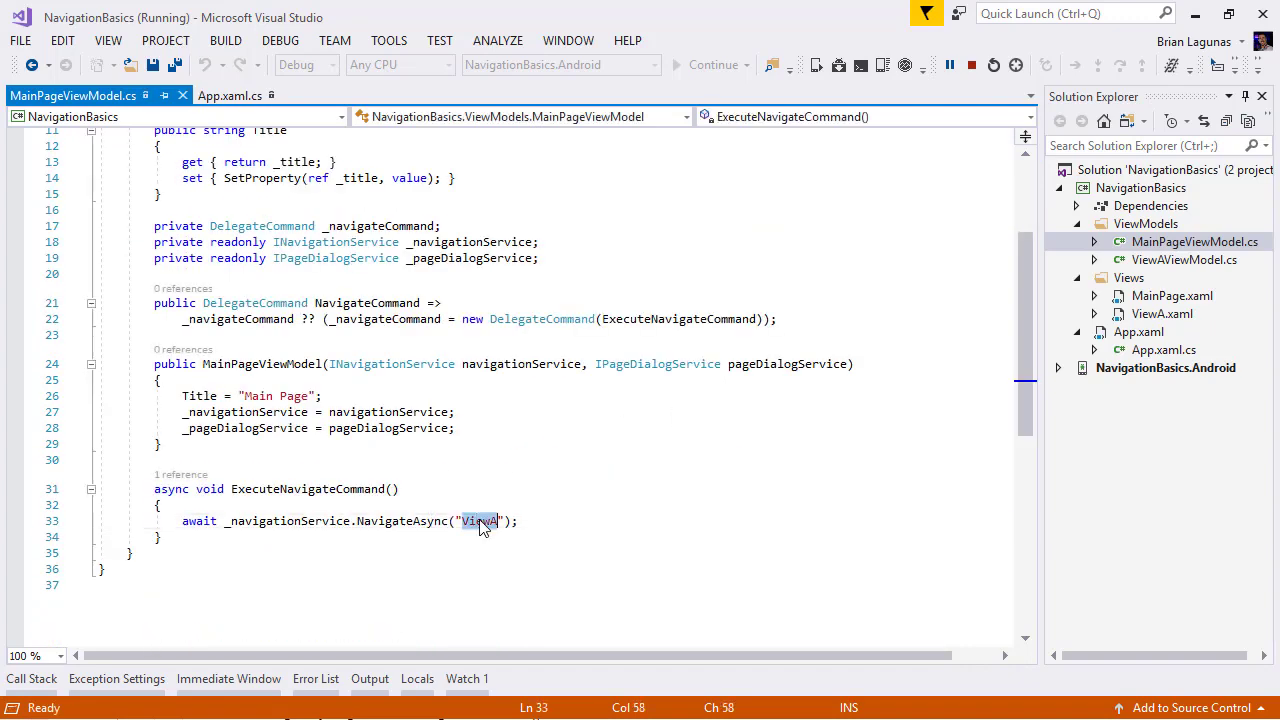
click(538, 520)
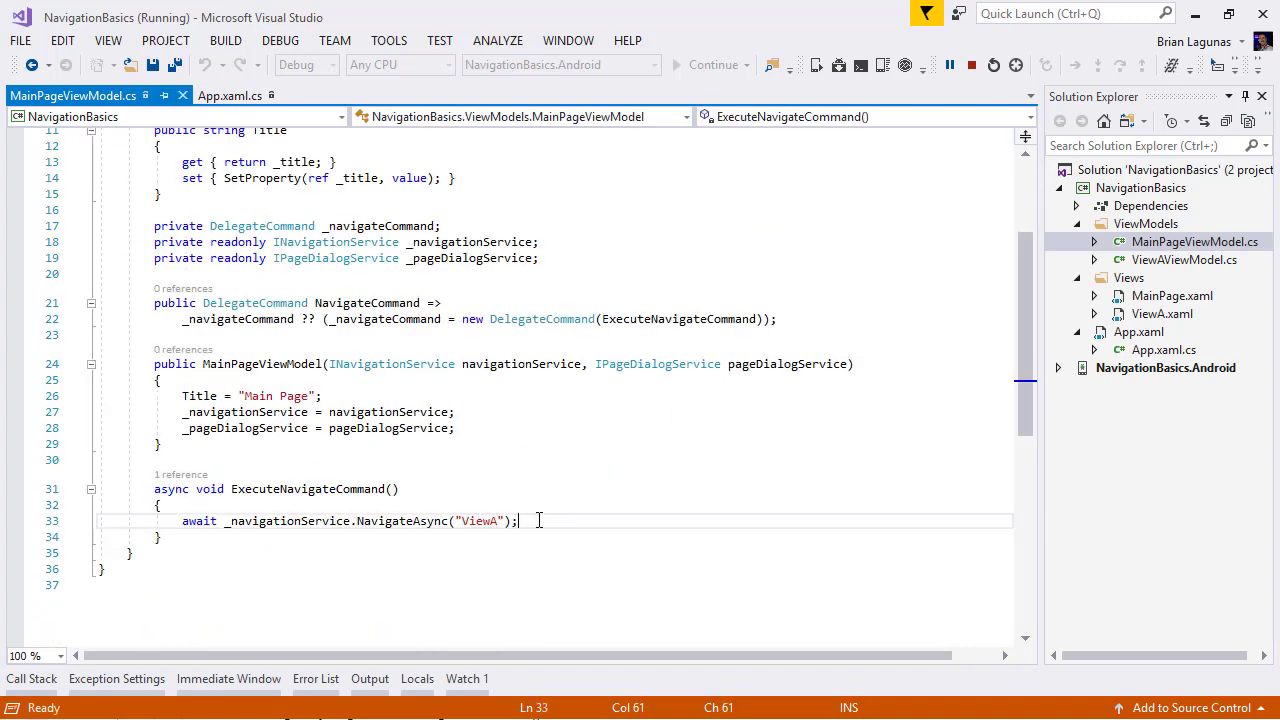
scroll(up, 3)
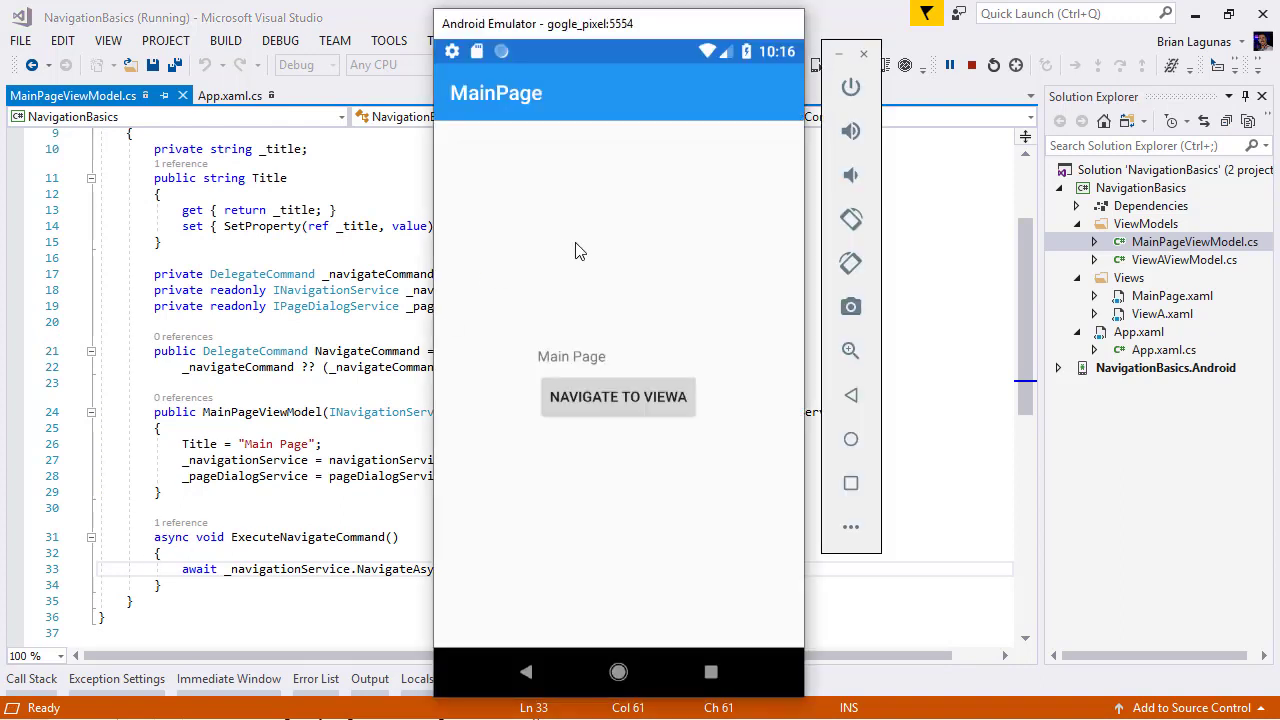
mouse_move(640, 410)
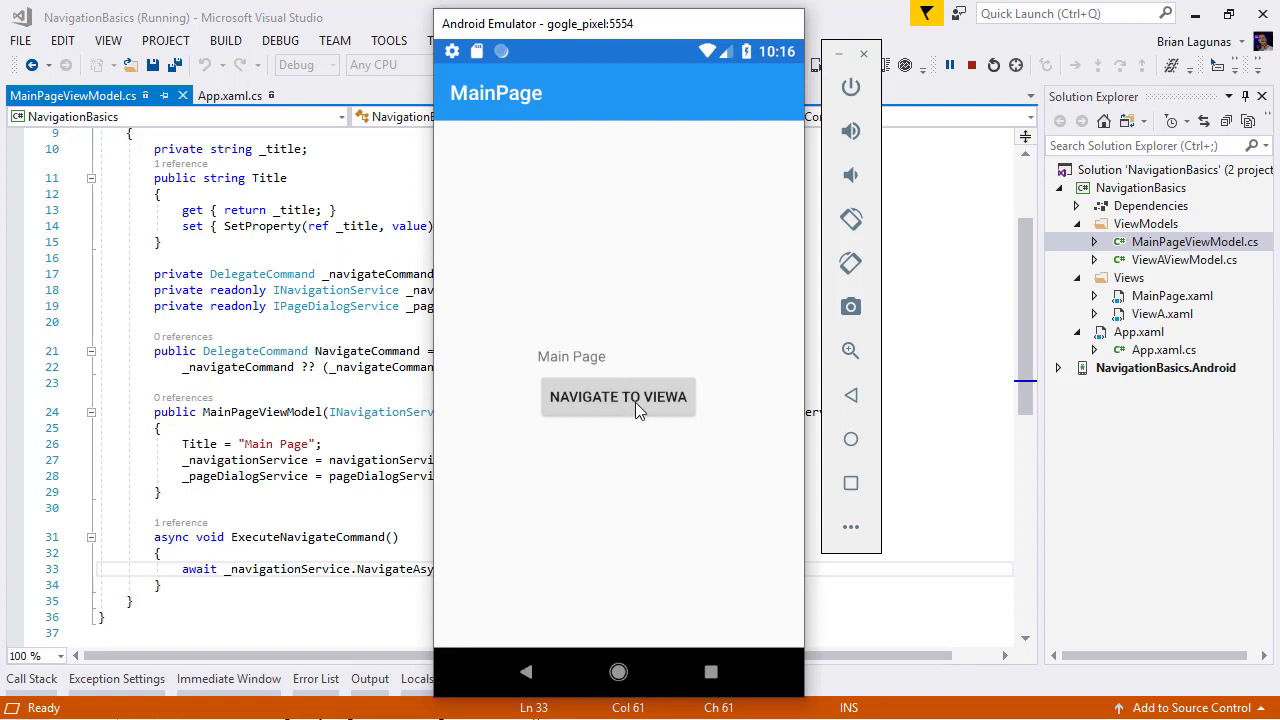
click(618, 396)
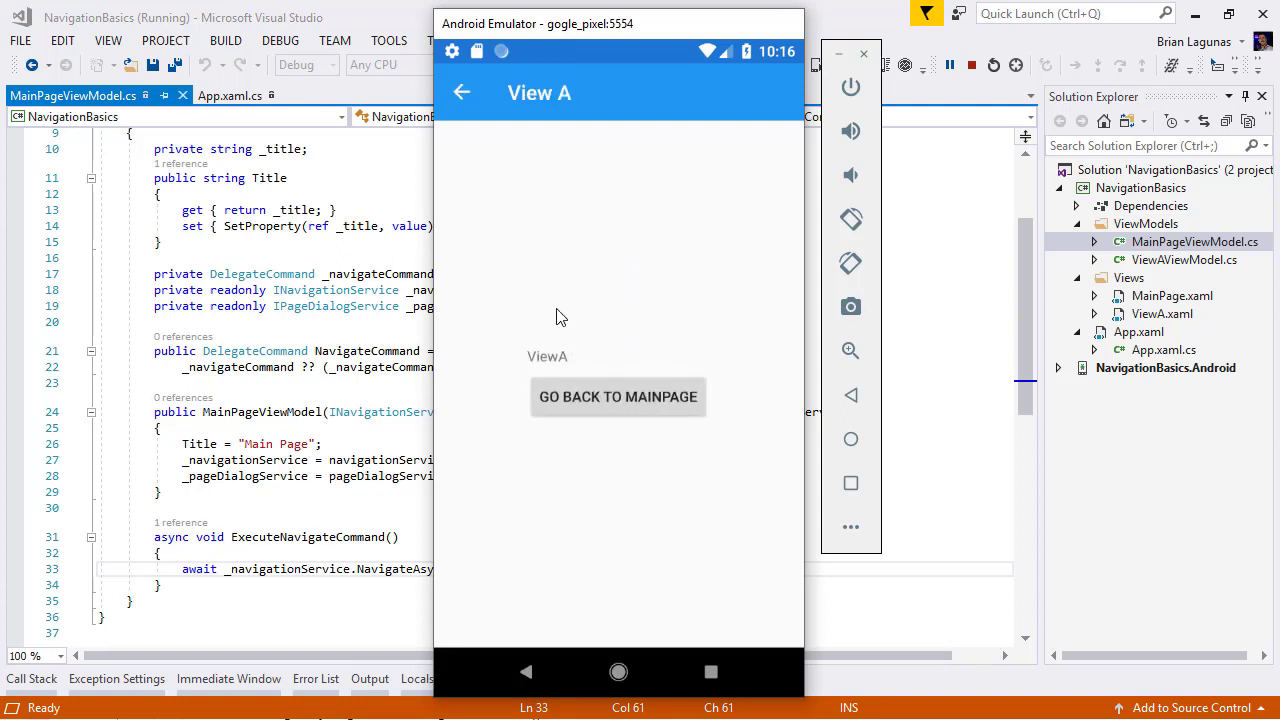
mouse_move(512, 200)
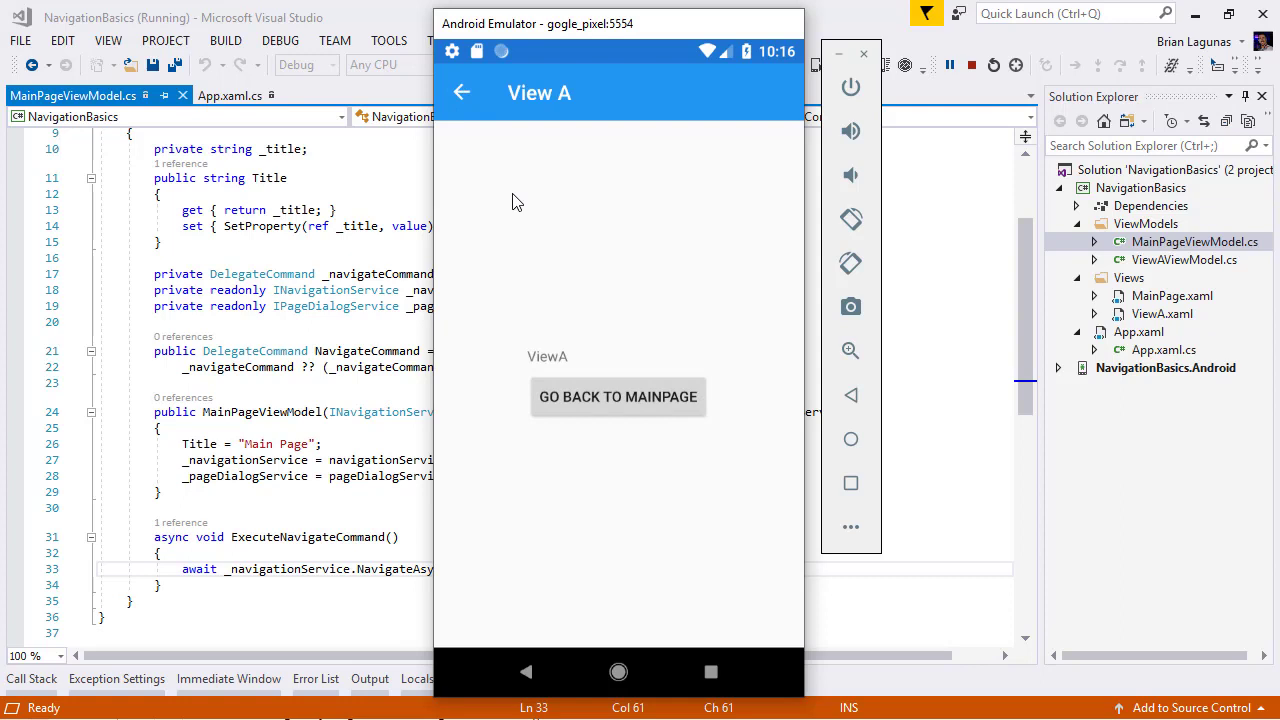
click(616, 396)
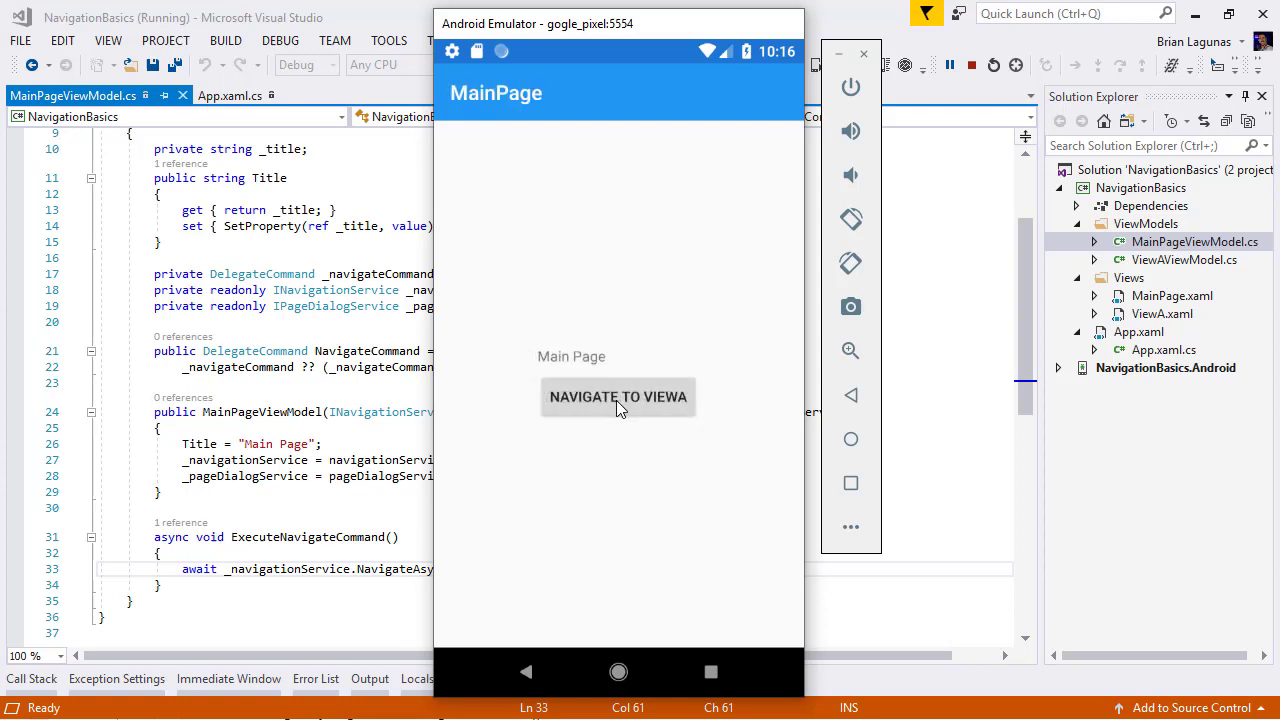
mouse_move(628, 352)
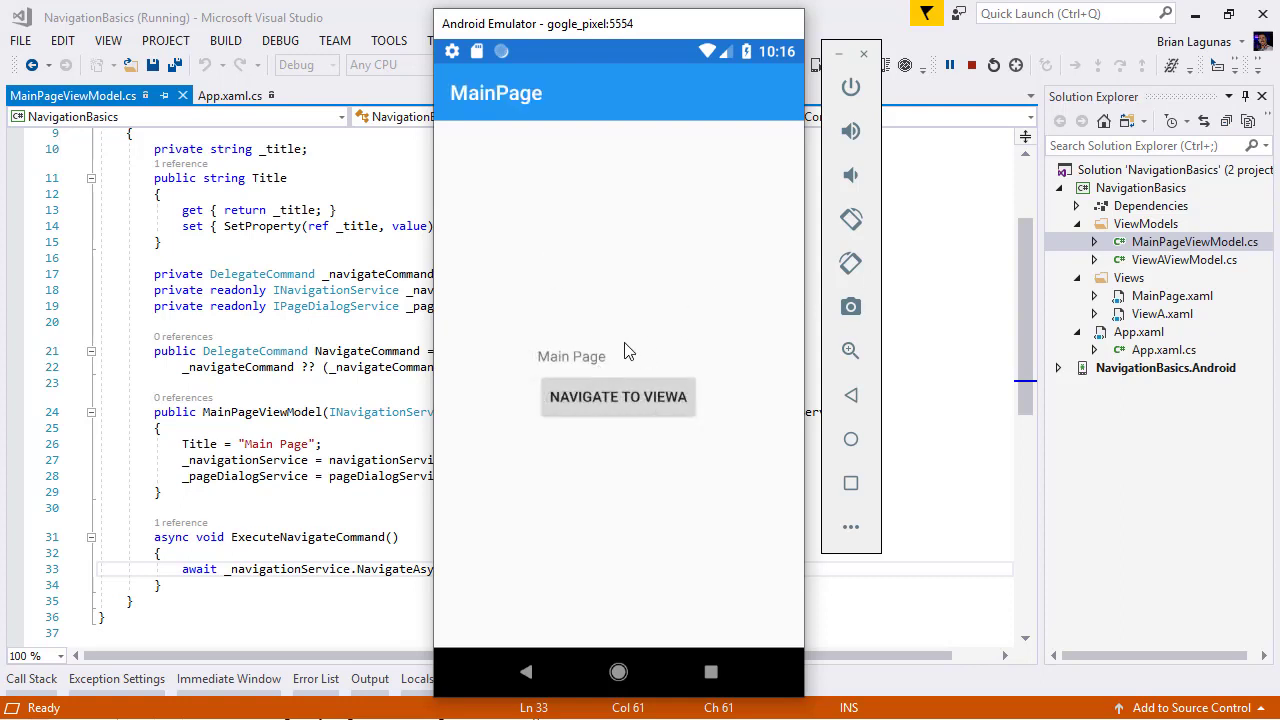
mouse_move(556, 260)
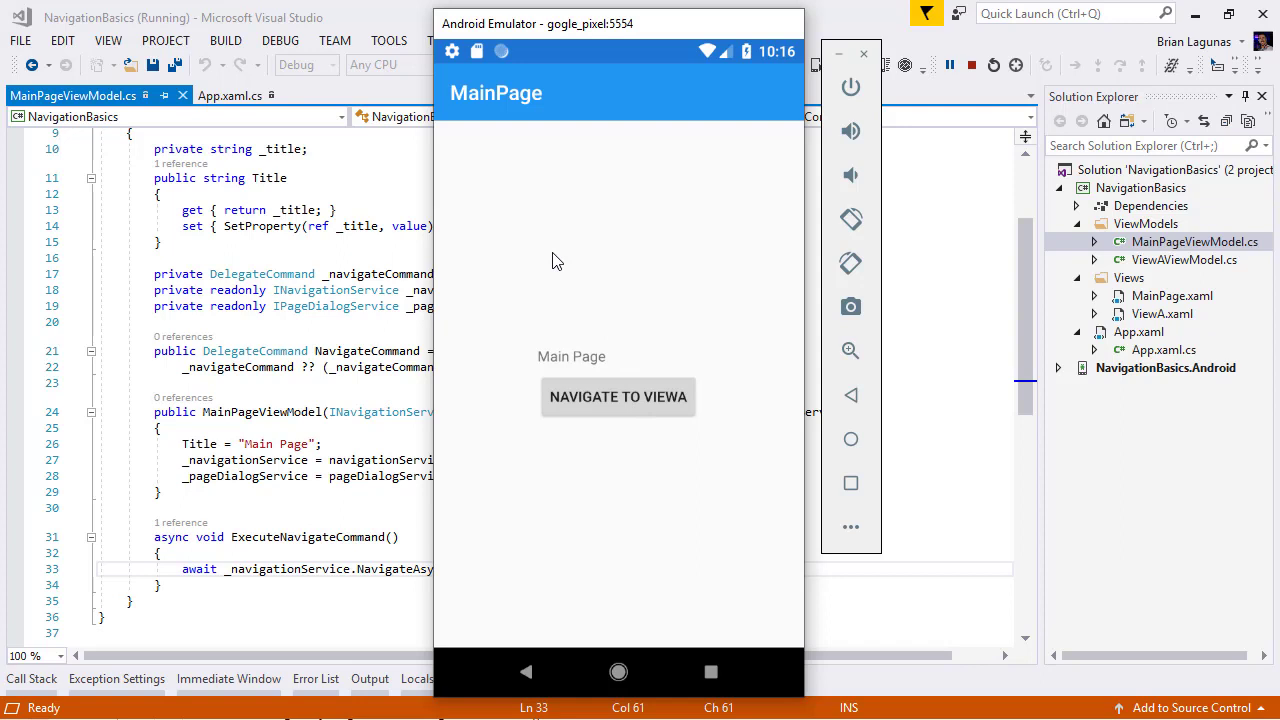
mouse_move(570, 328)
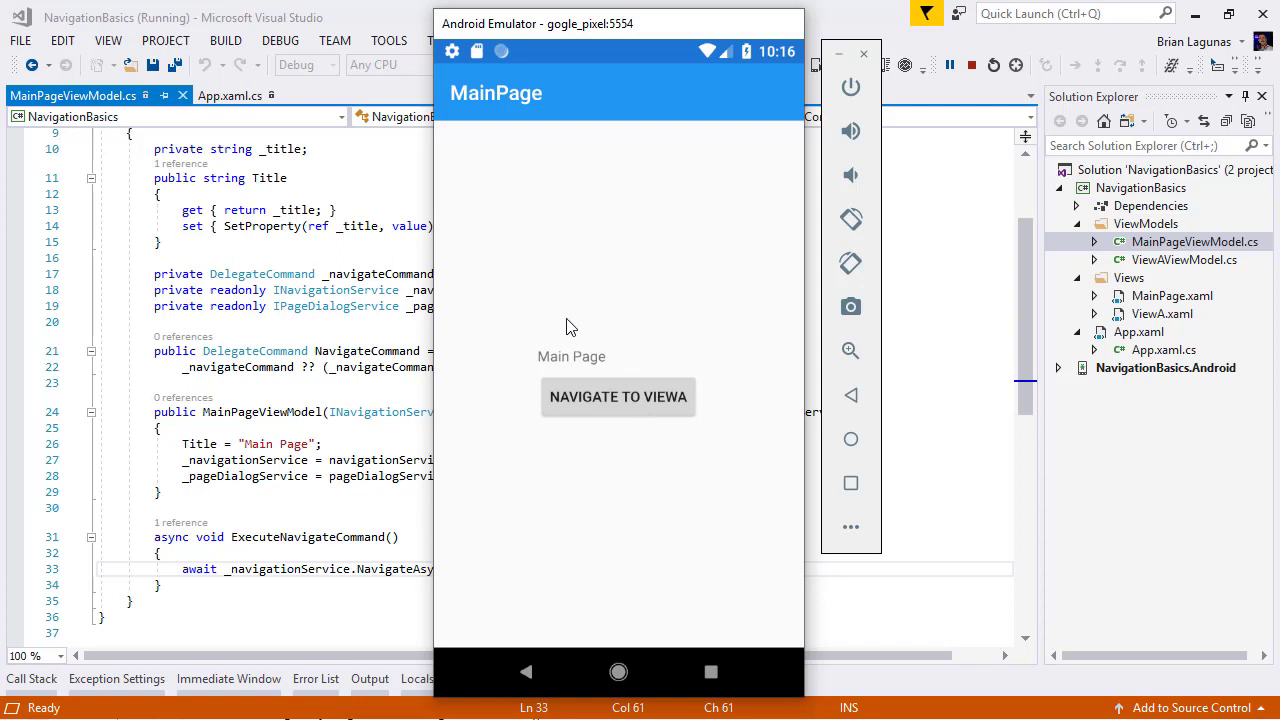
mouse_move(618, 404)
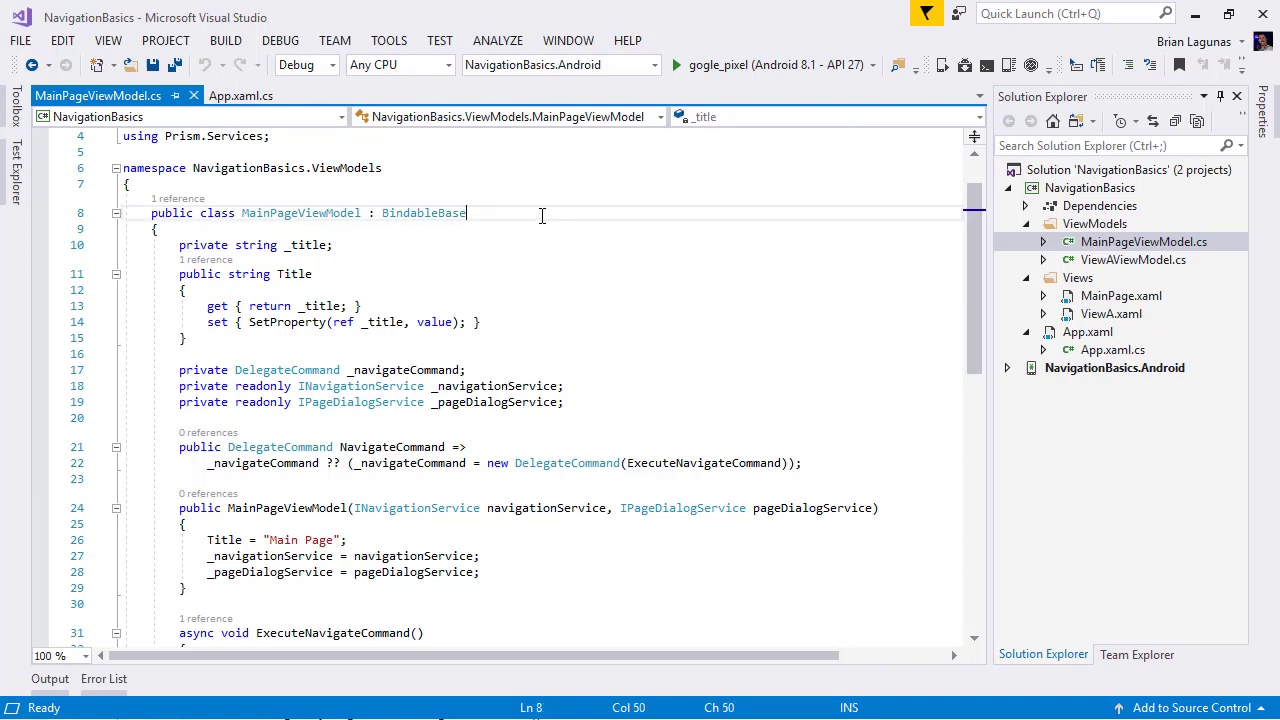
Add the interface after BindableBase and implement CanNavigate(INavigationParameters) returning false
text(,)
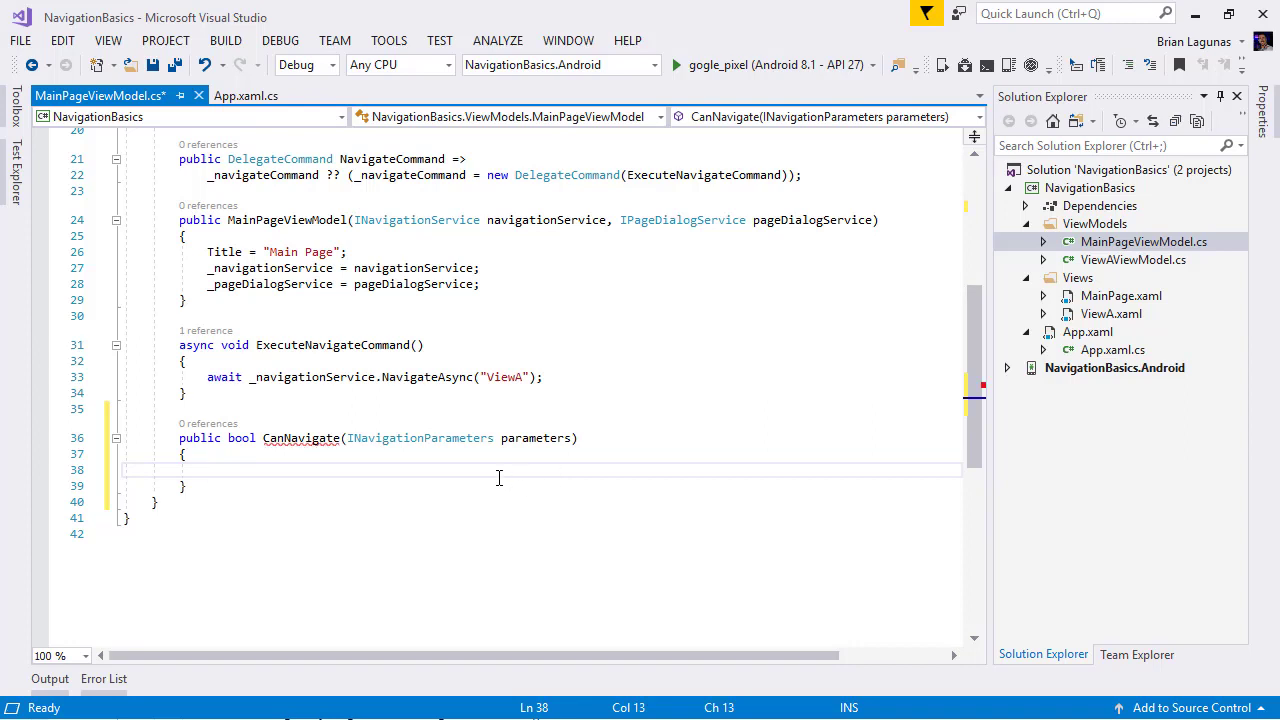
text(return false;)
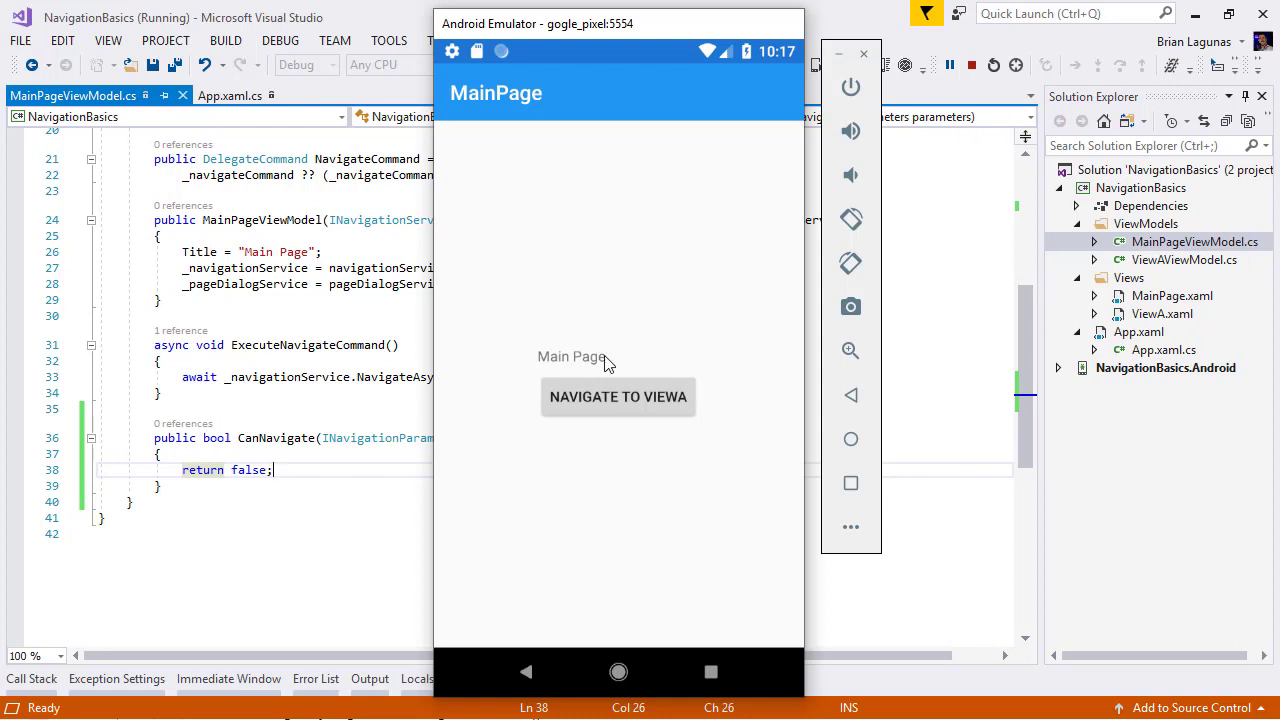
mouse_move(638, 412)
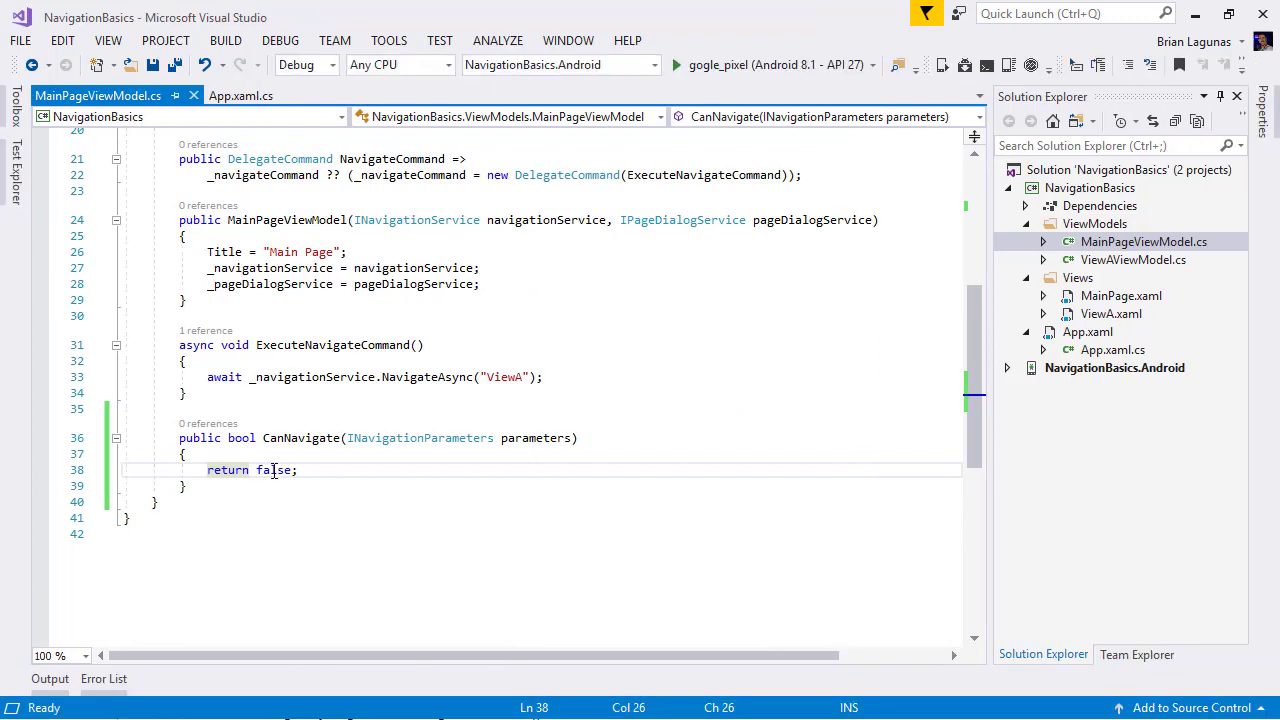
Make CanNavigate return true, rerun in the emulator and tap Navigate to ViewA
text(true)
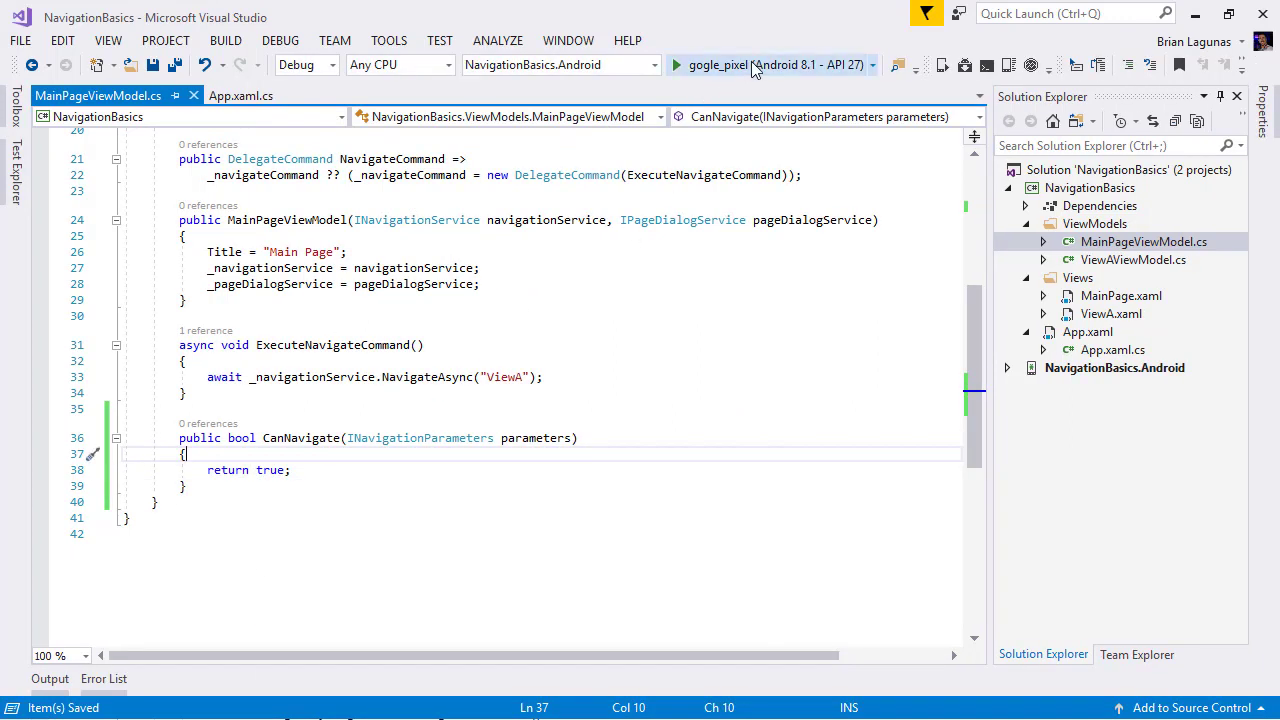
click(676, 64)
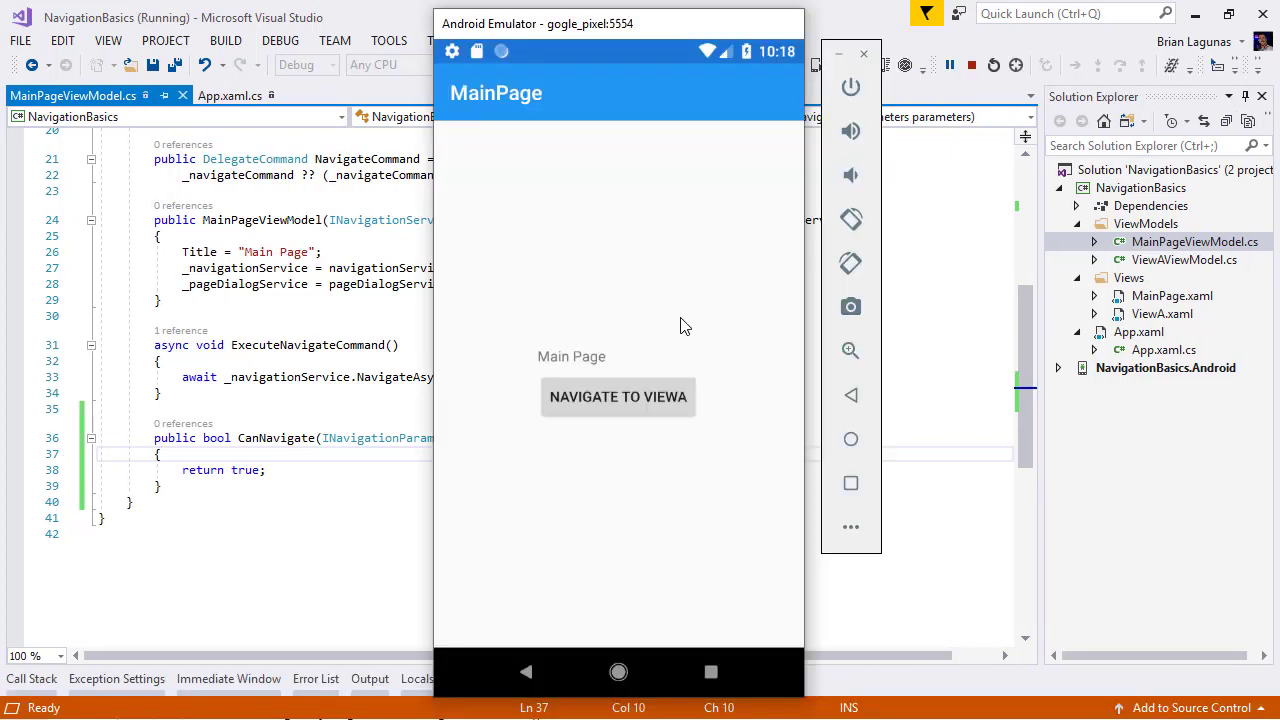
mouse_move(610, 414)
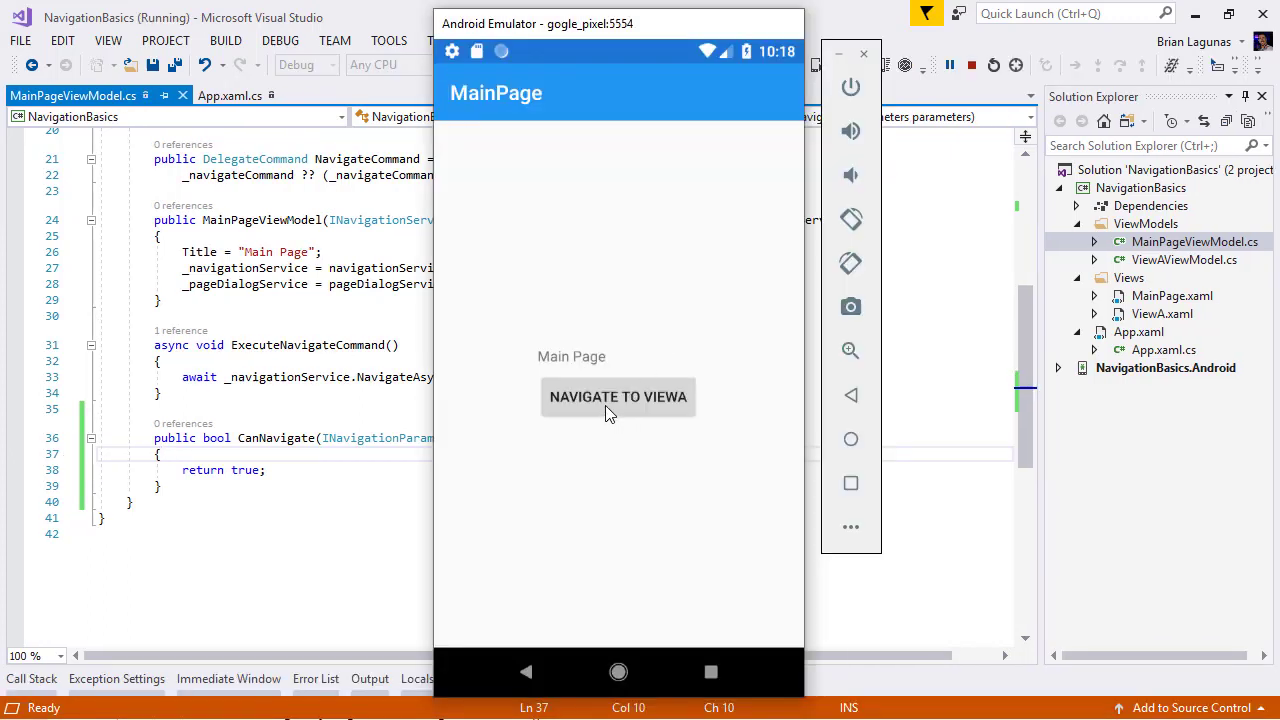
click(618, 396)
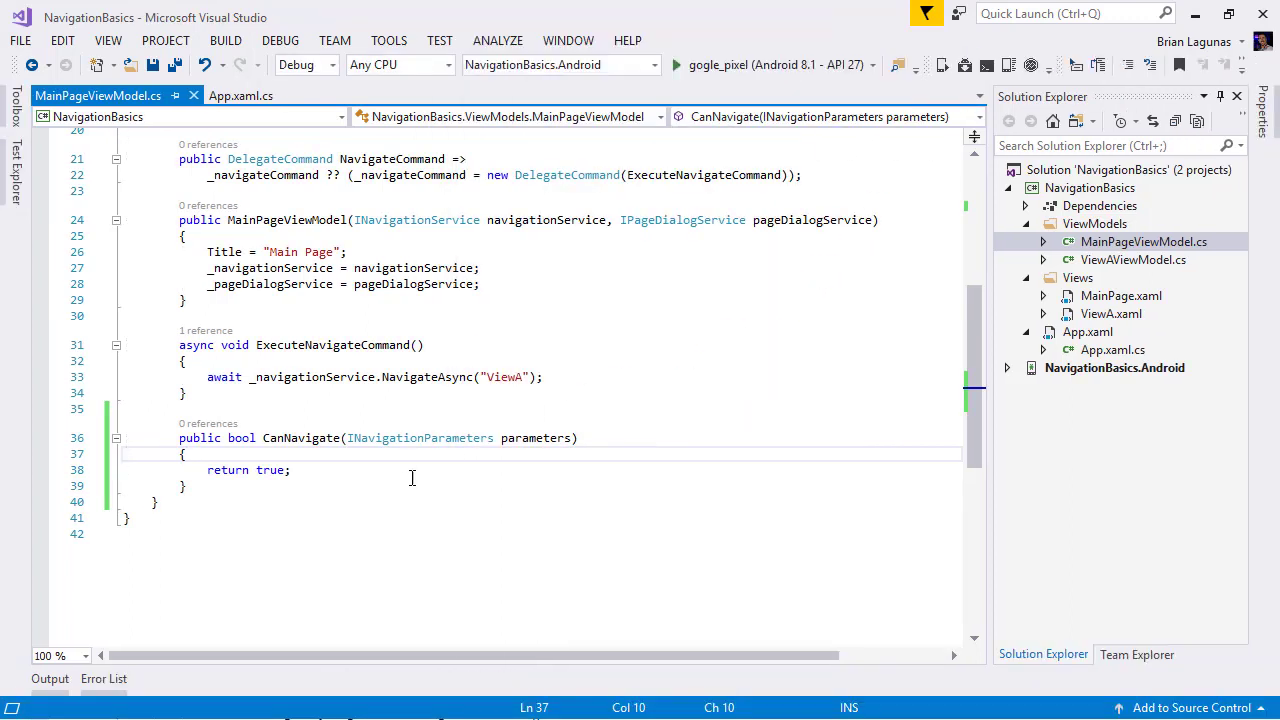
click(292, 470)
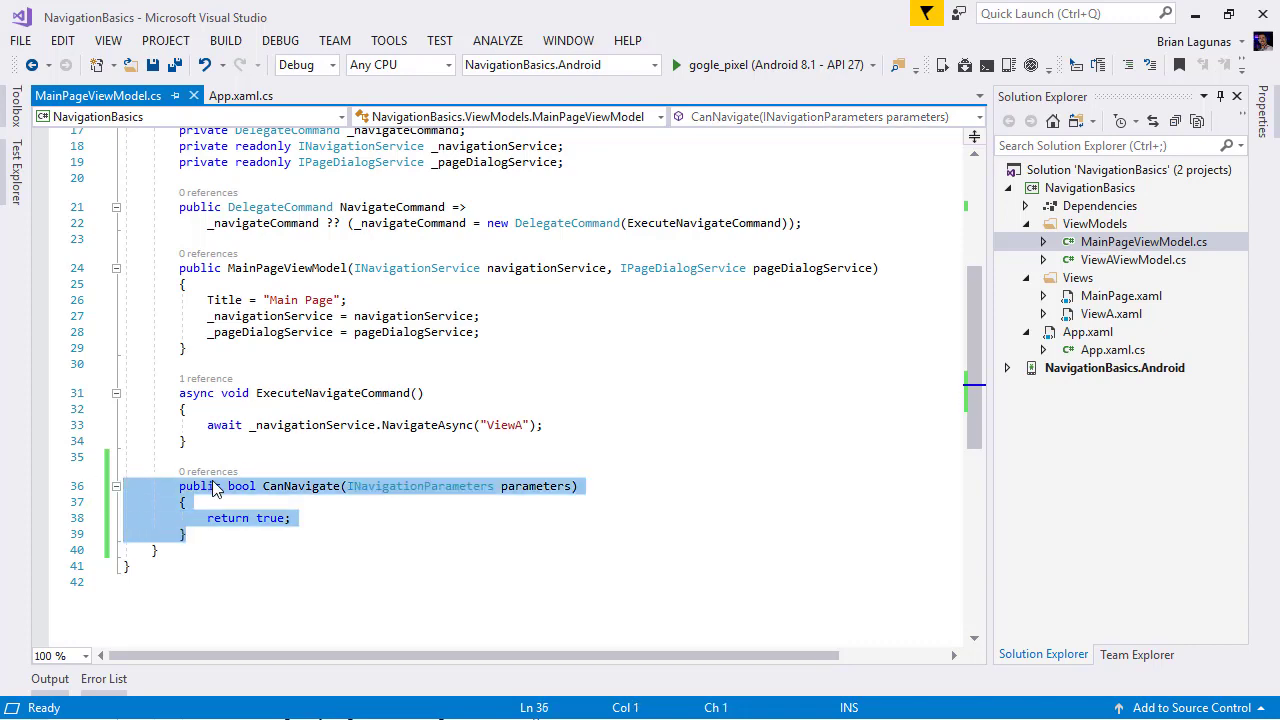
Switch to IConfirmNavigationAsync and start replacing CanNavigateAsync's placeholder exception with a return
scroll(up, 3)
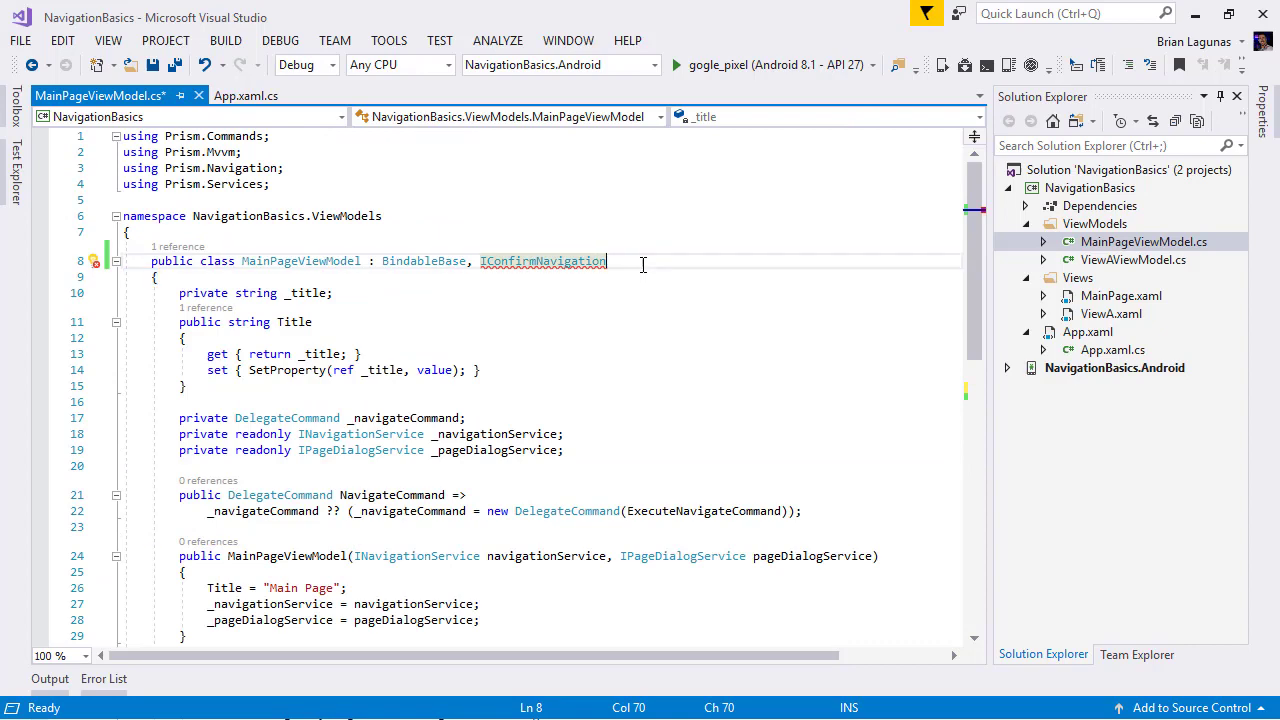
text(Async)
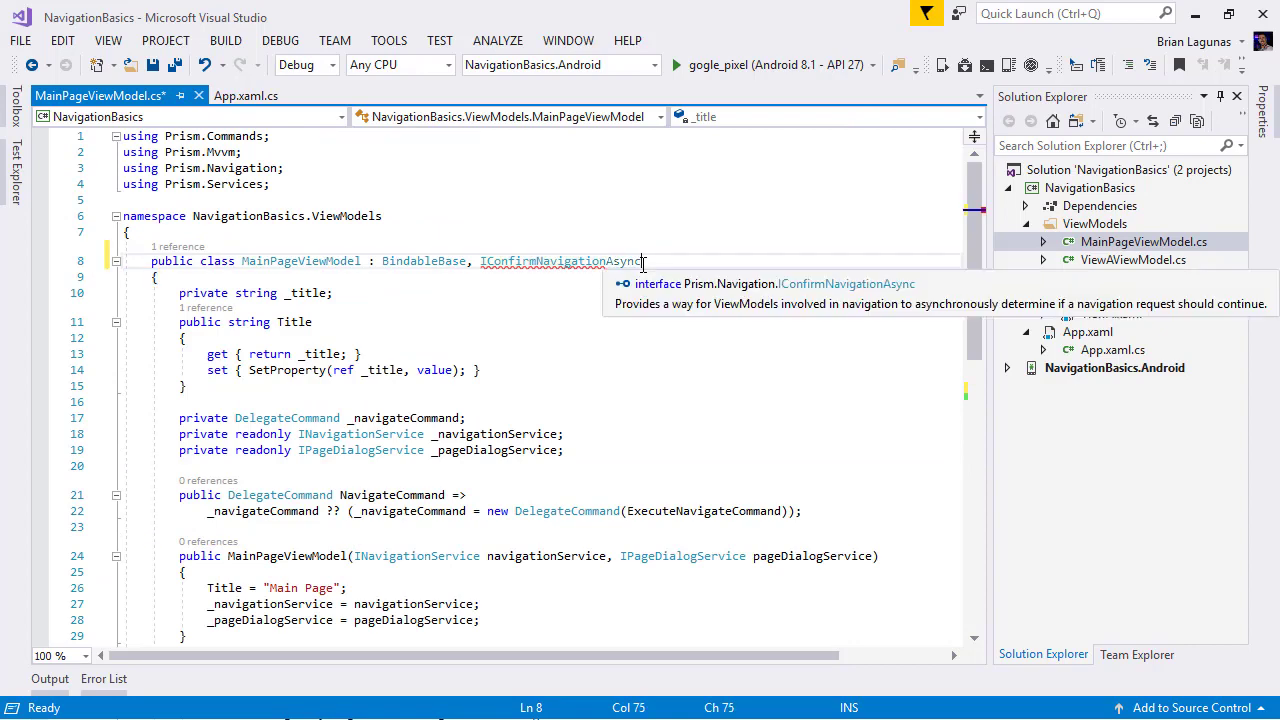
scroll(down, 3)
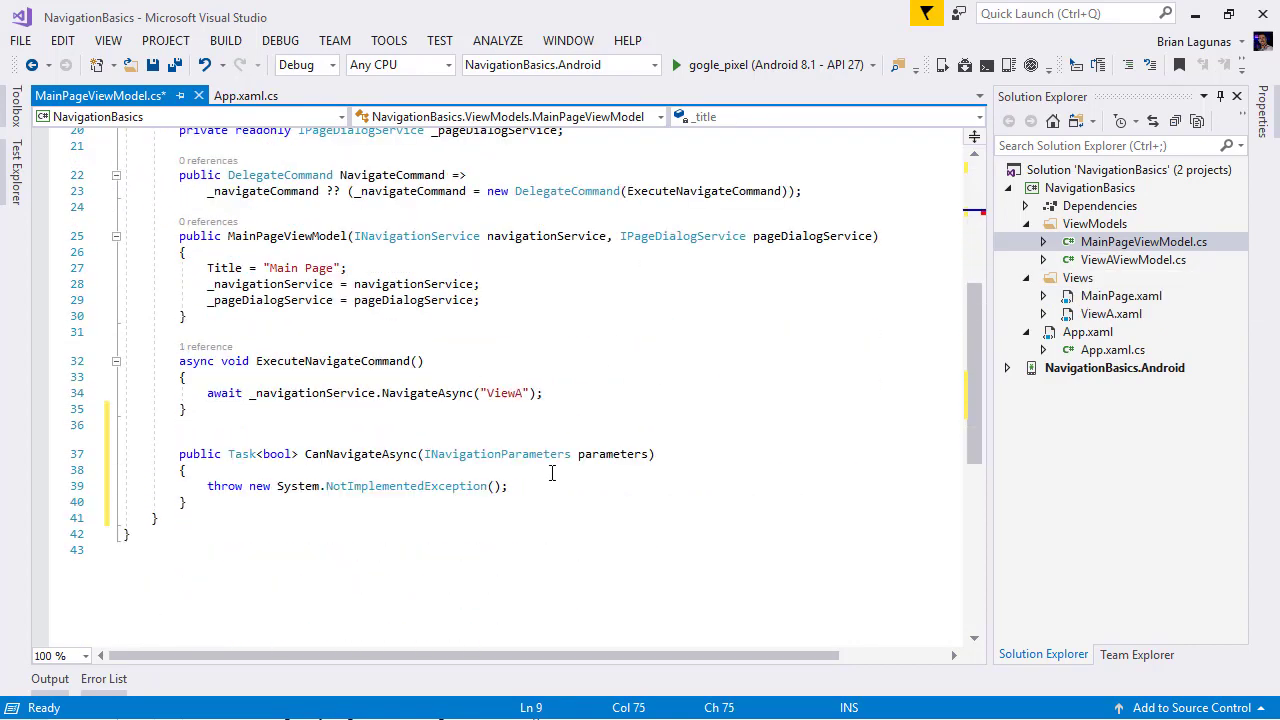
click(508, 486)
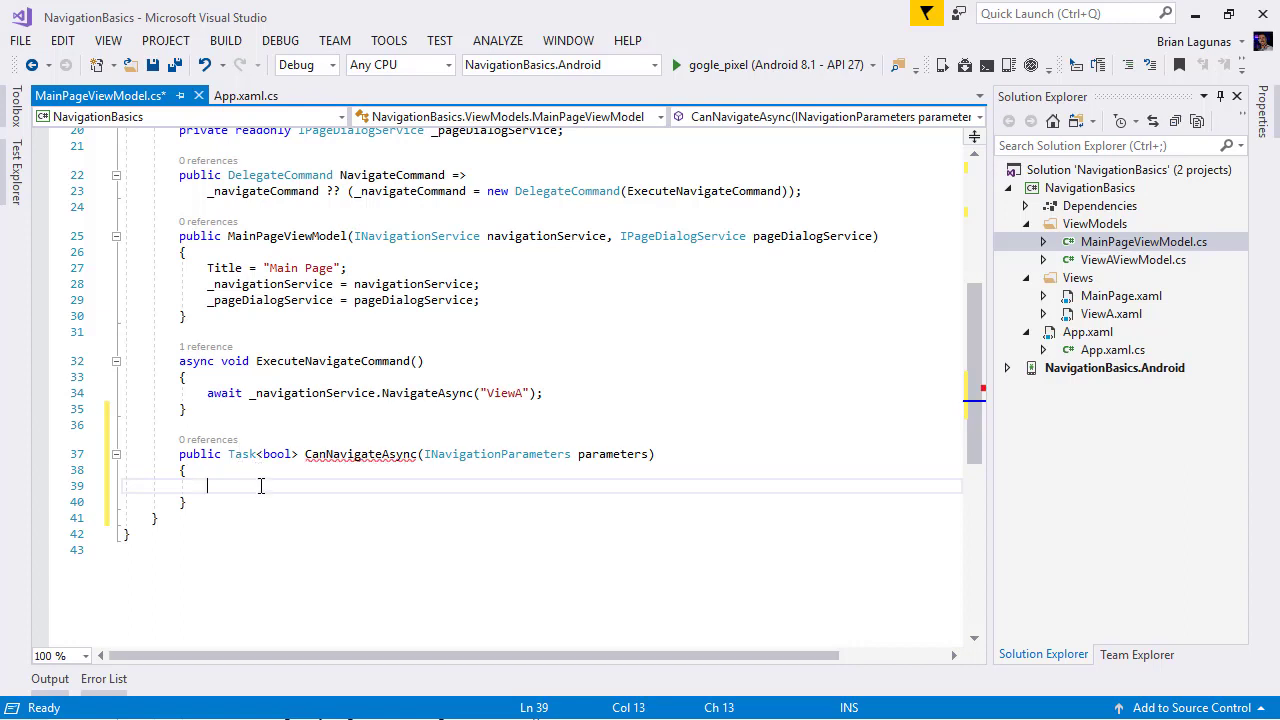
text(return)
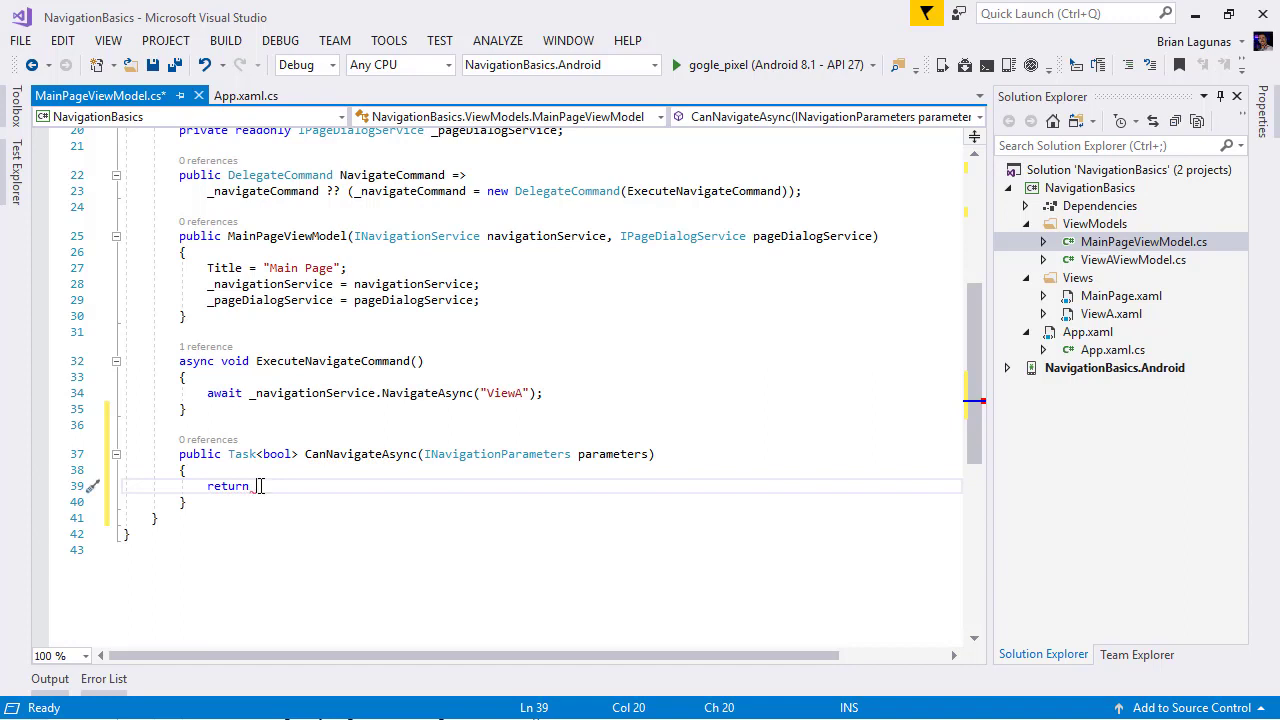
Return _pageDialogService.DisplayAlertAsync("My Title", "Save?", "Accept", "Cancel")
text(_pageDialogService)
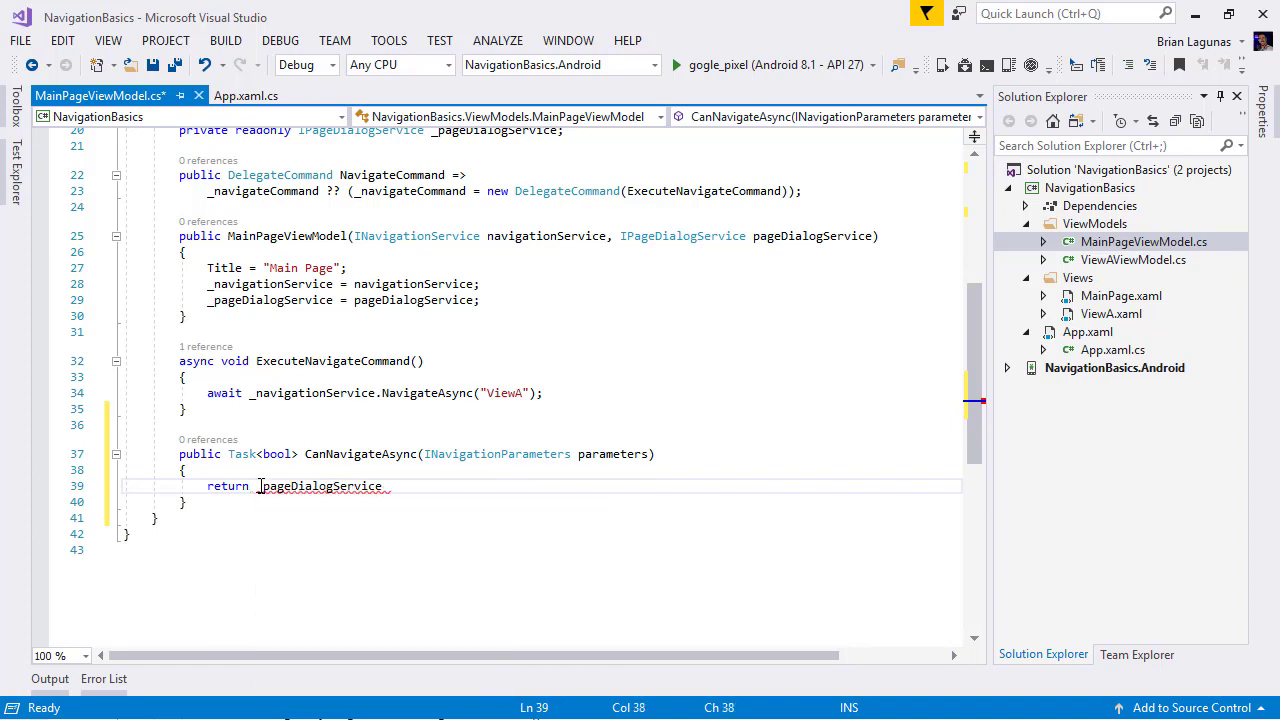
text(.DisplayAlertAsync("My)
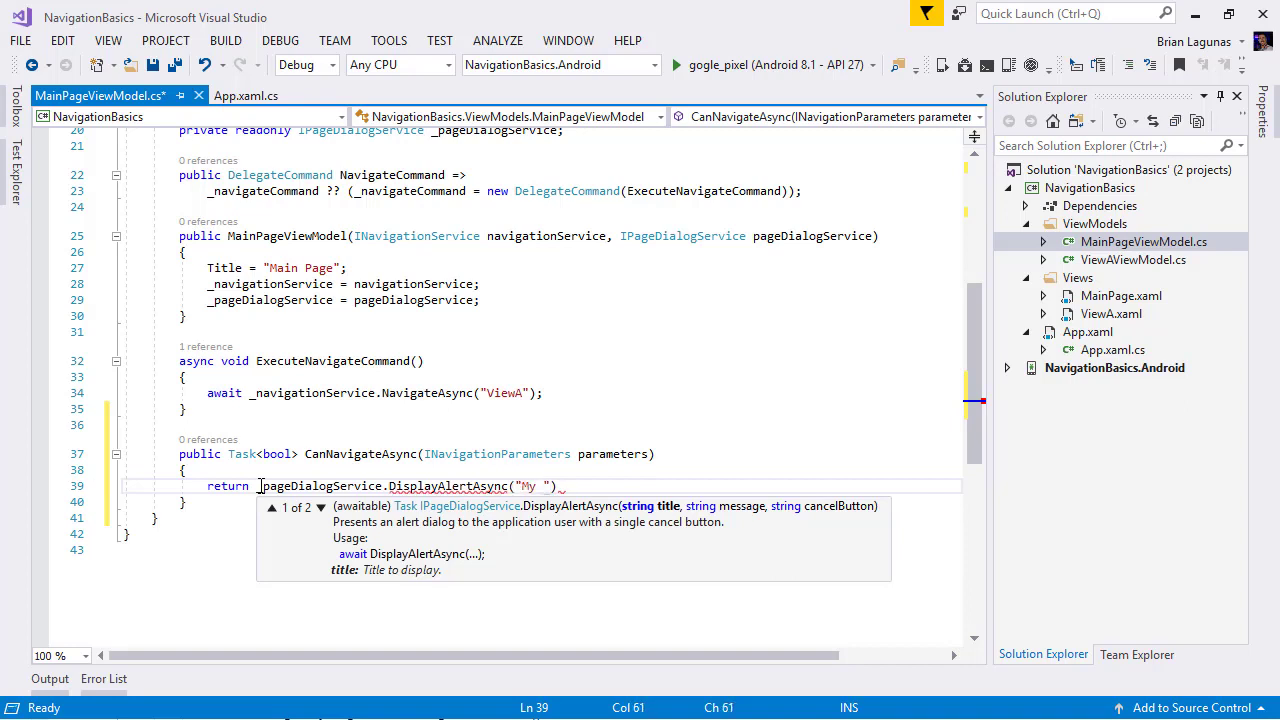
text(Title", ")
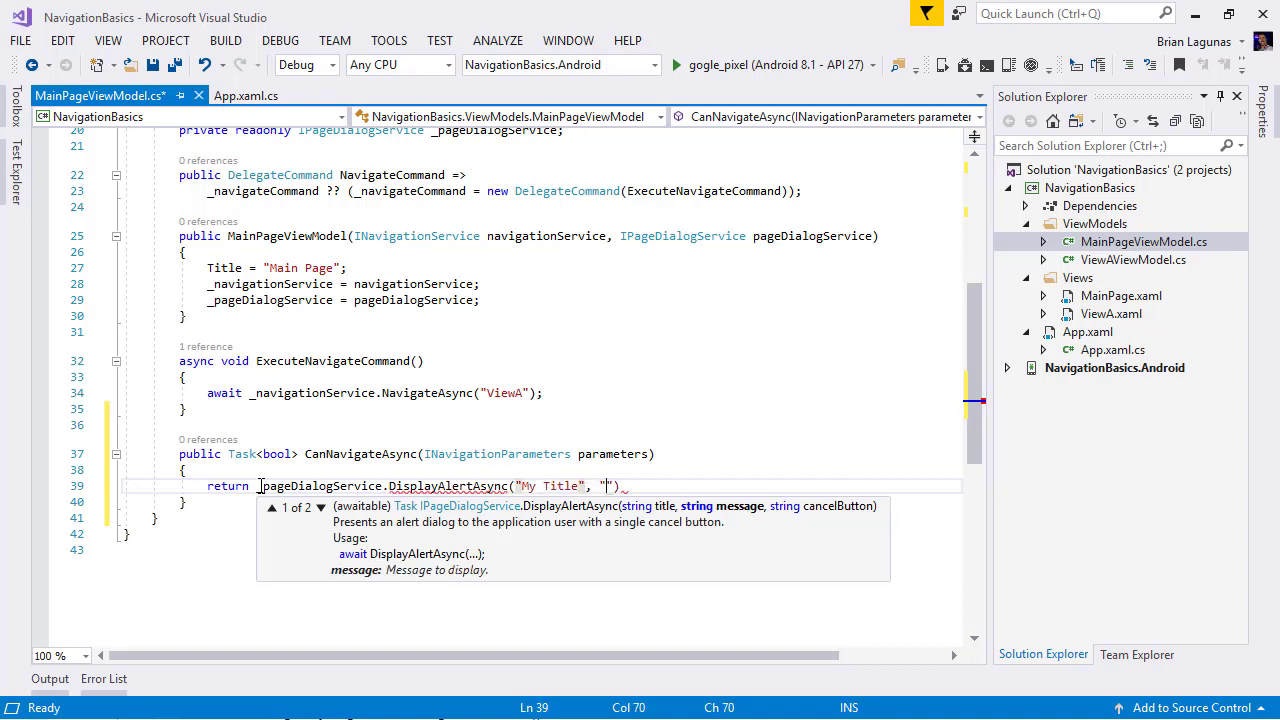
text(Save?)
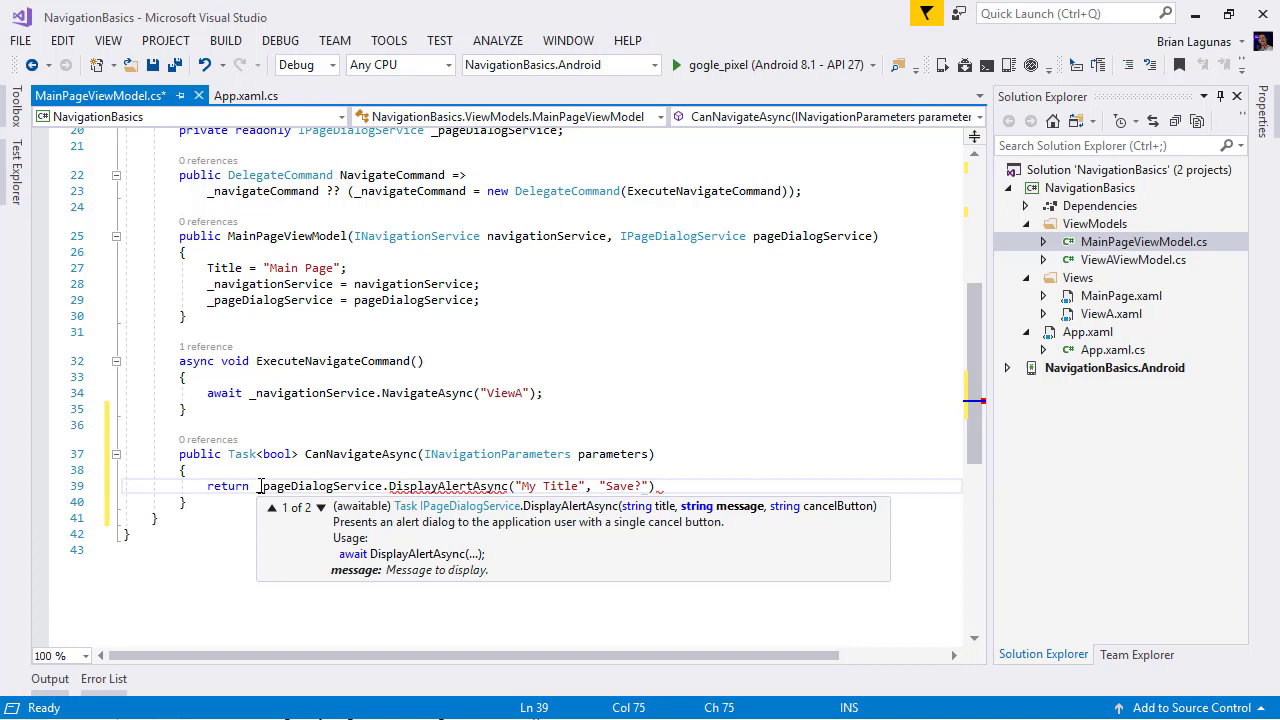
text(,)
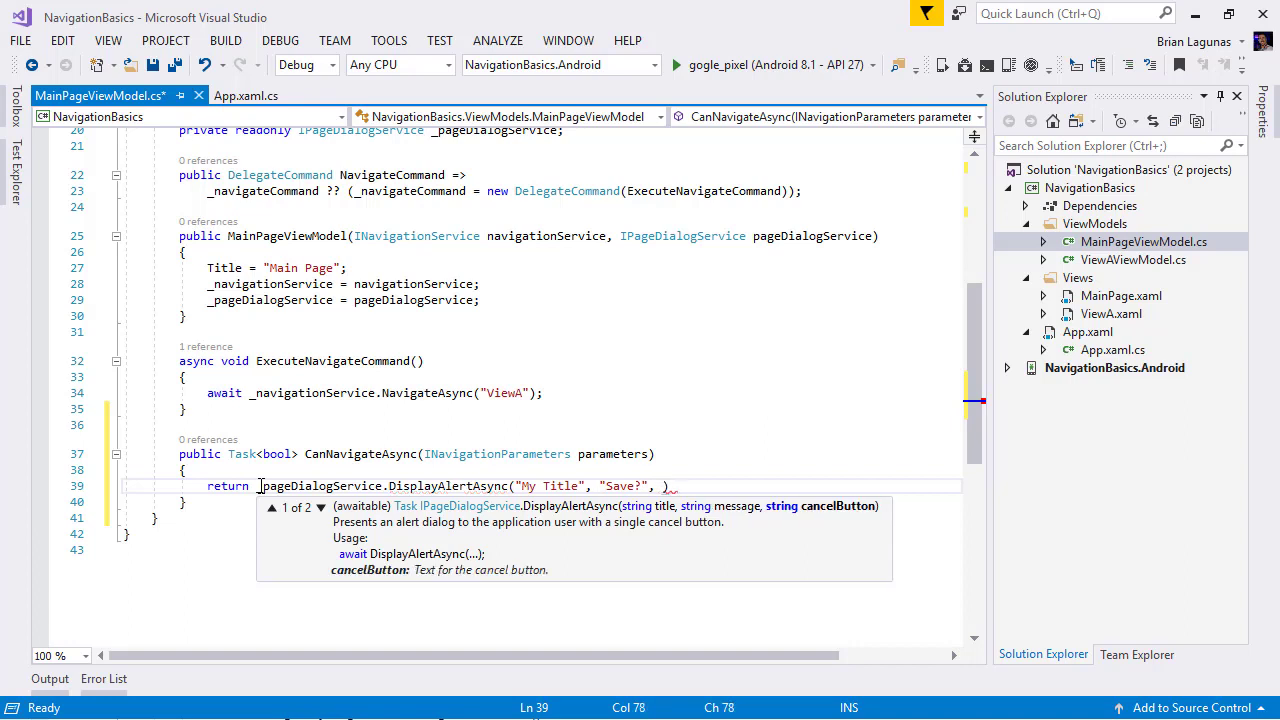
text(")
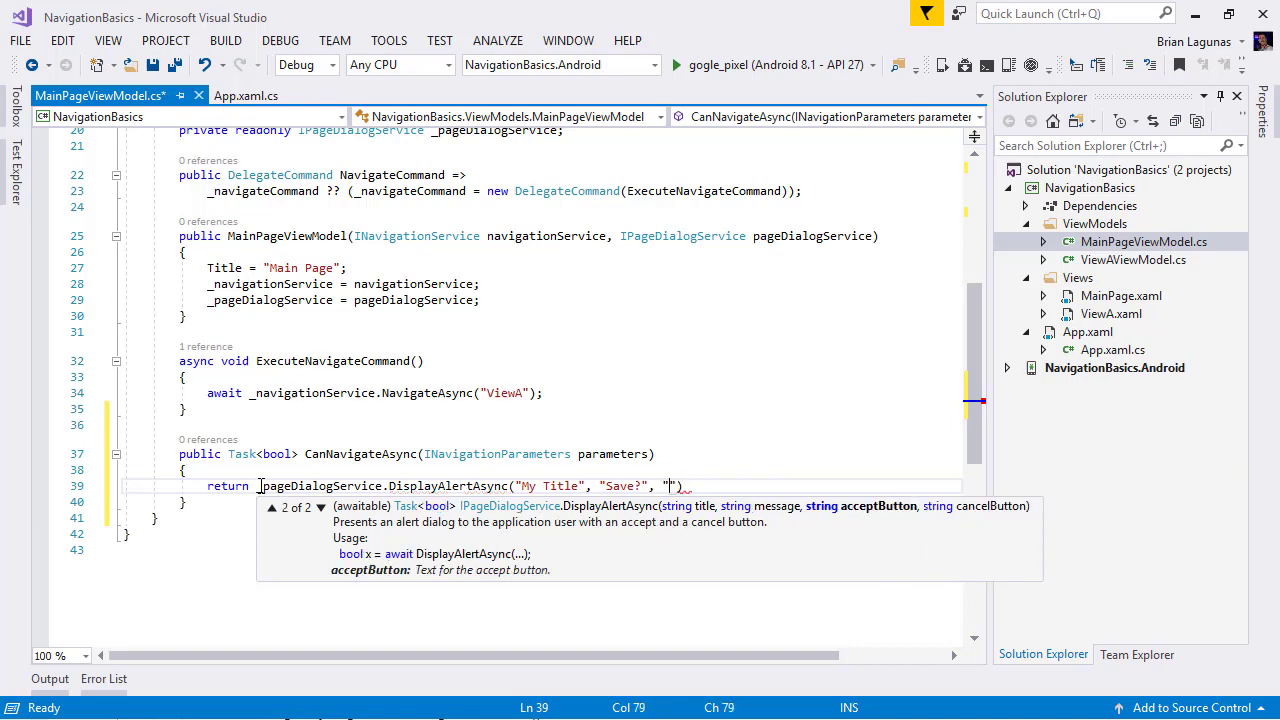
text(Accept)
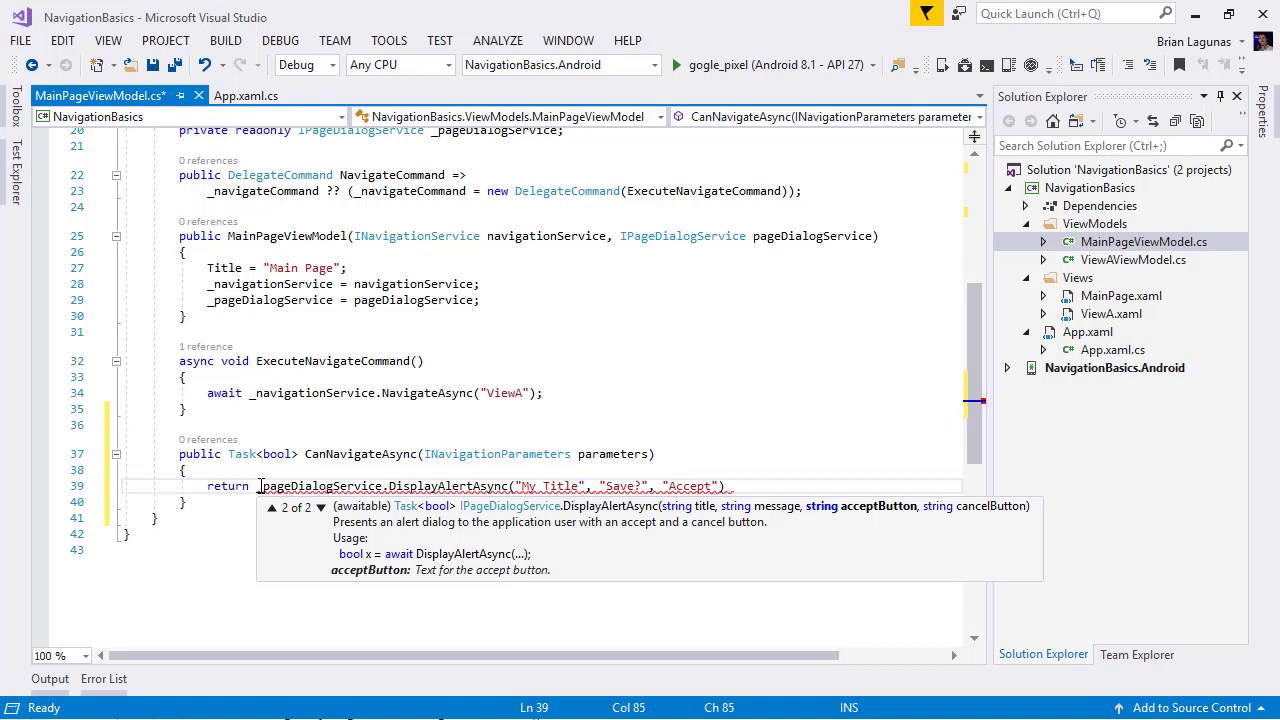
text(, "Cancel")
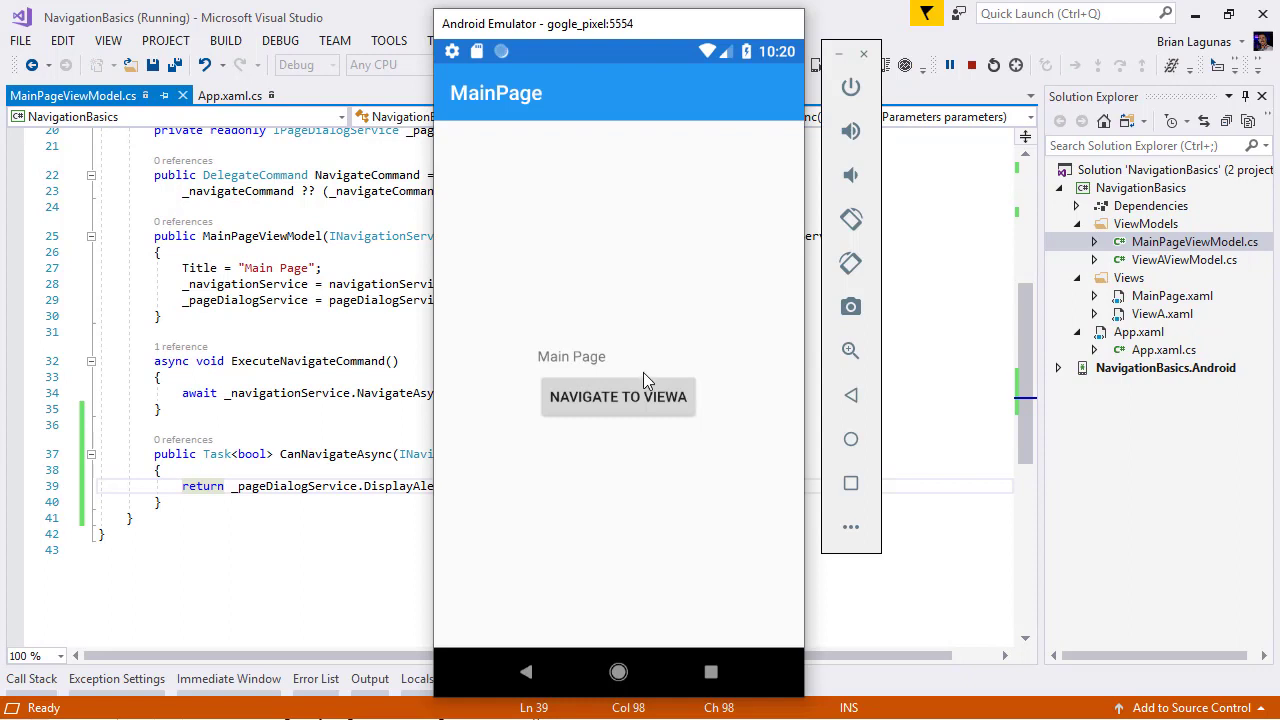
Tap Navigate to ViewA and respond to the My Title / Save? confirmation dialog
click(616, 396)
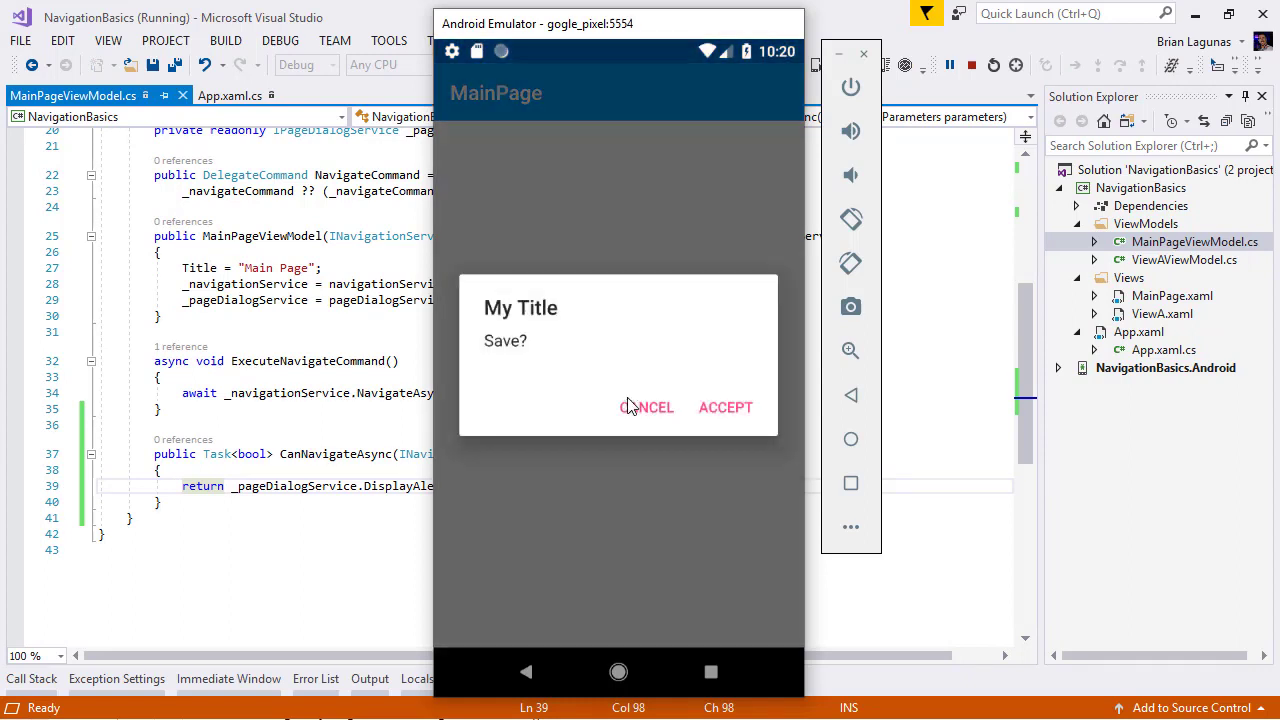
mouse_move(536, 400)
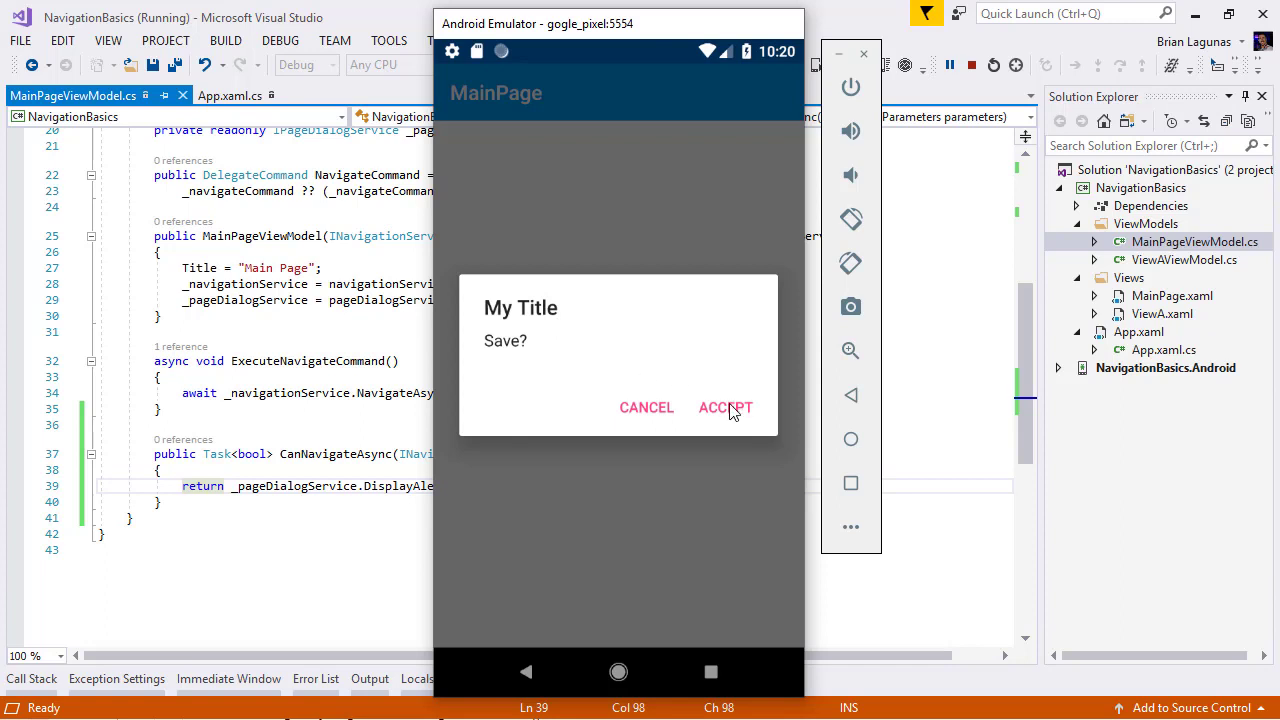
click(724, 408)
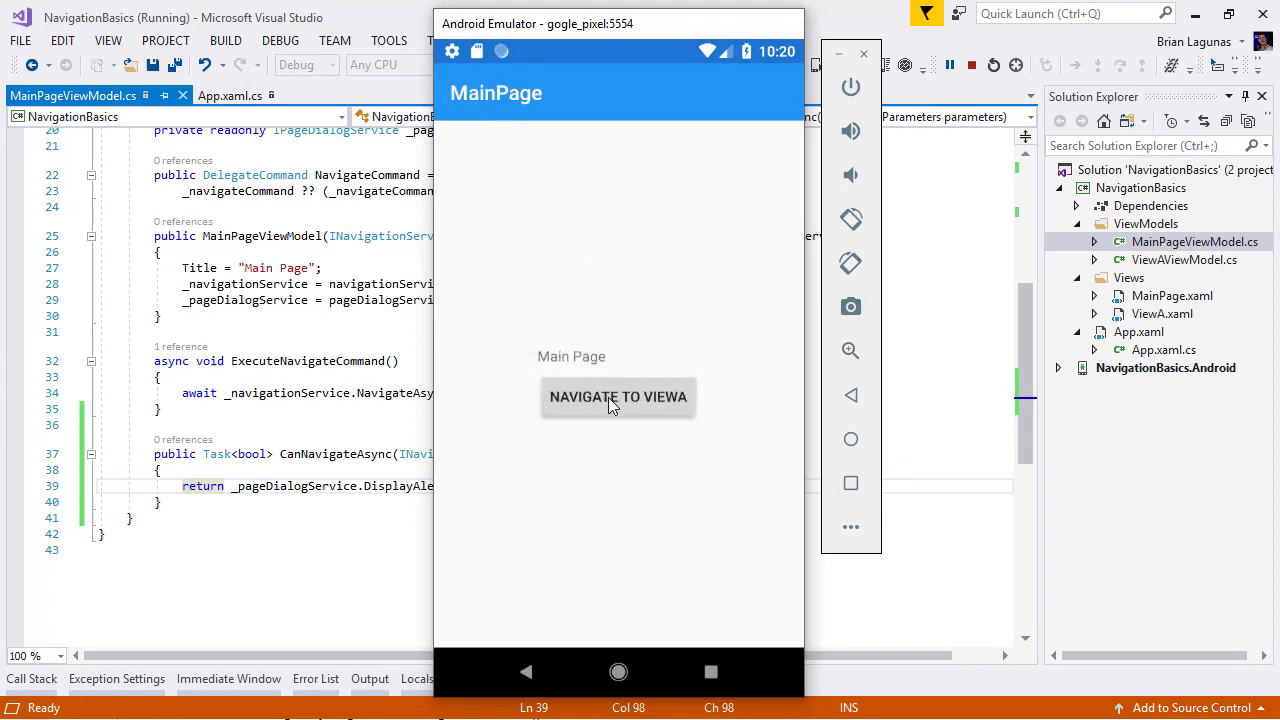
click(618, 396)
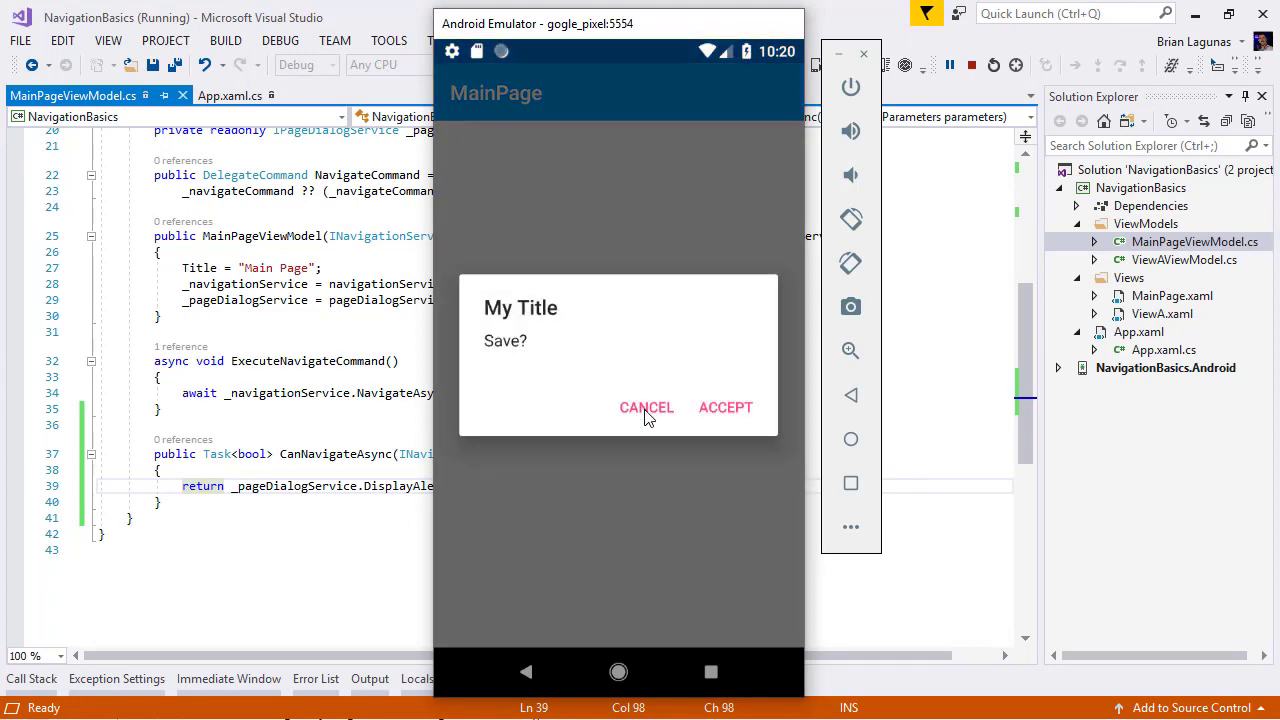
Cancel to stay on MainPage, then navigate again and Accept to reach View A
click(646, 408)
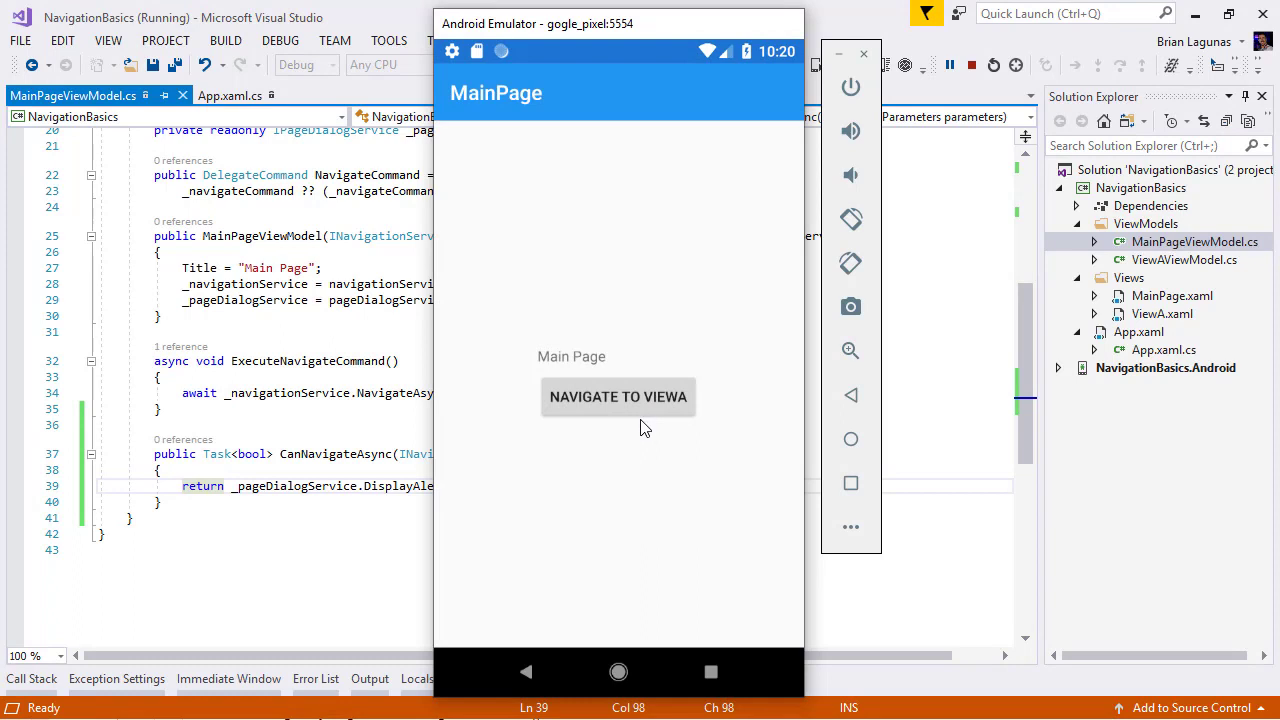
click(618, 396)
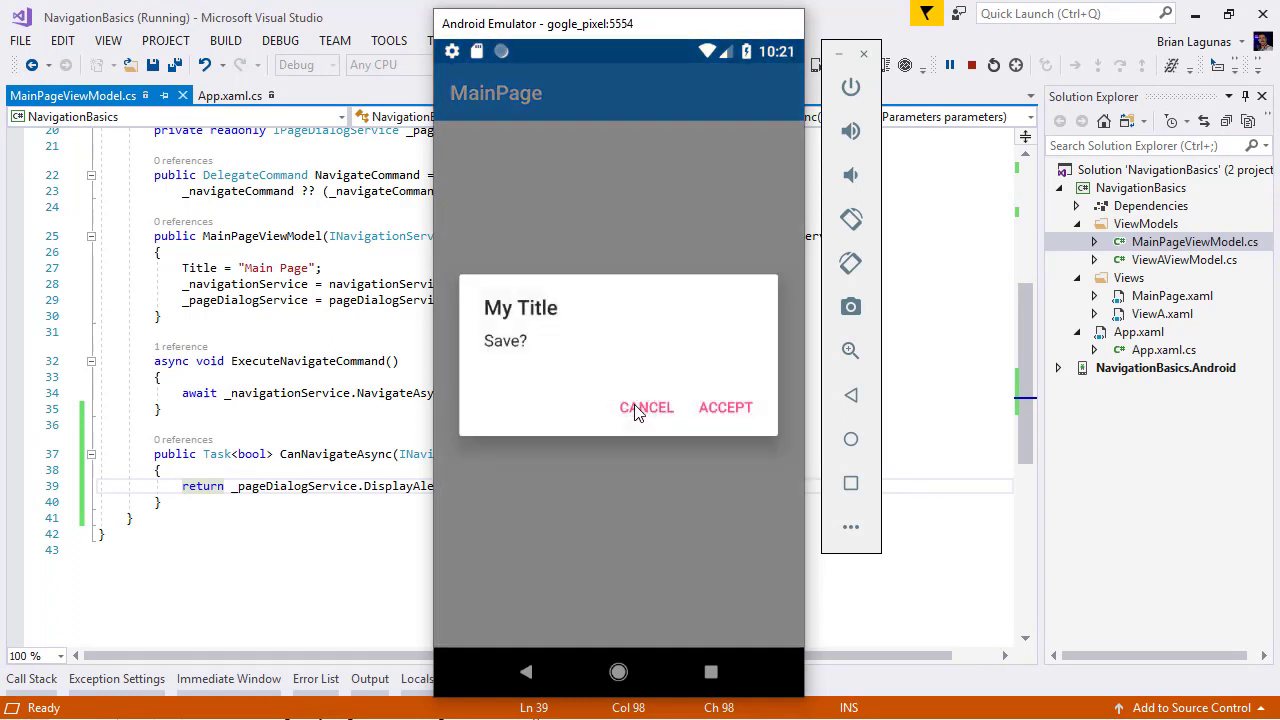
click(724, 408)
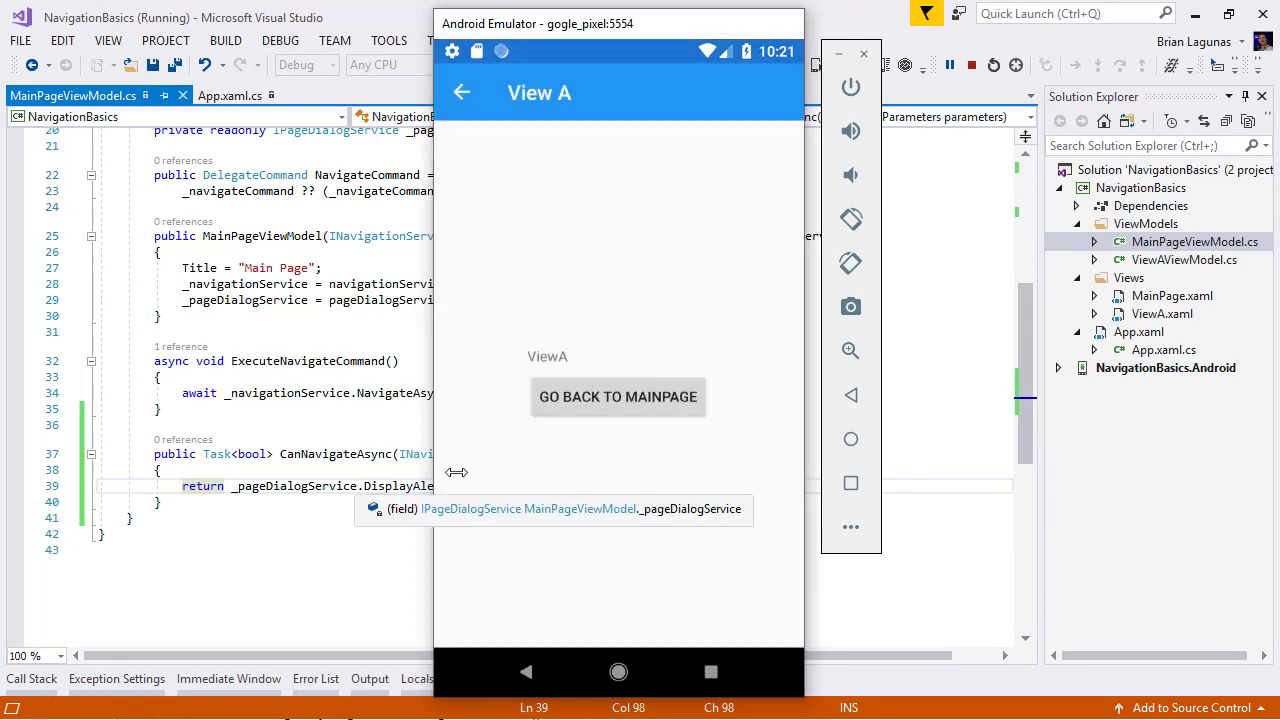
mouse_move(588, 168)
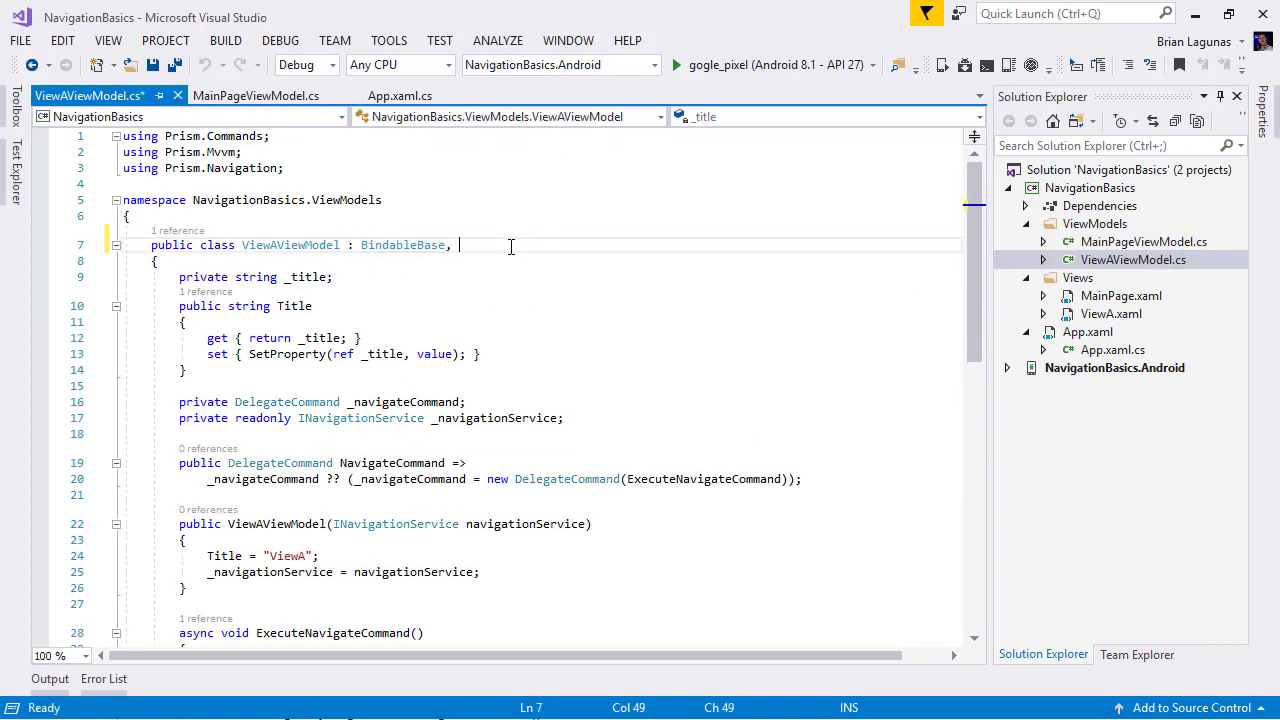
Add IConfirmNavigation to ViewAViewModel with CanNavigate returning false, and save
text(IConfirmNavigation)
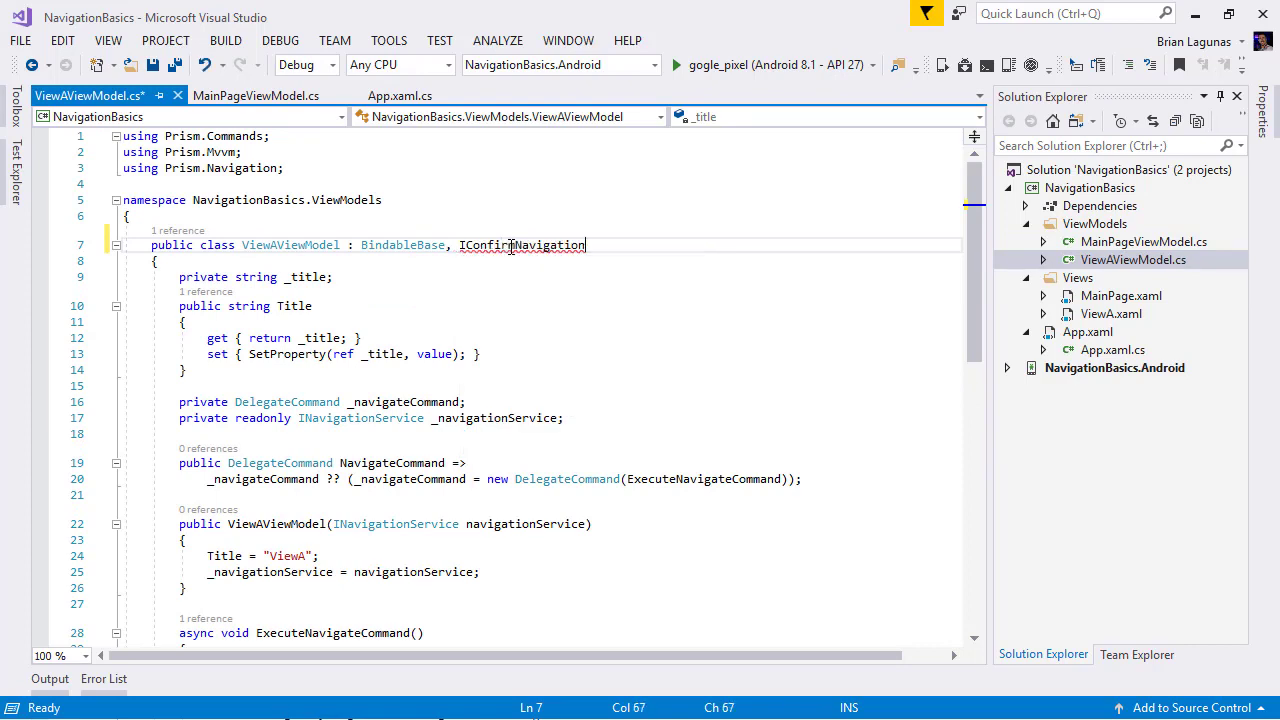
scroll(down, 3)
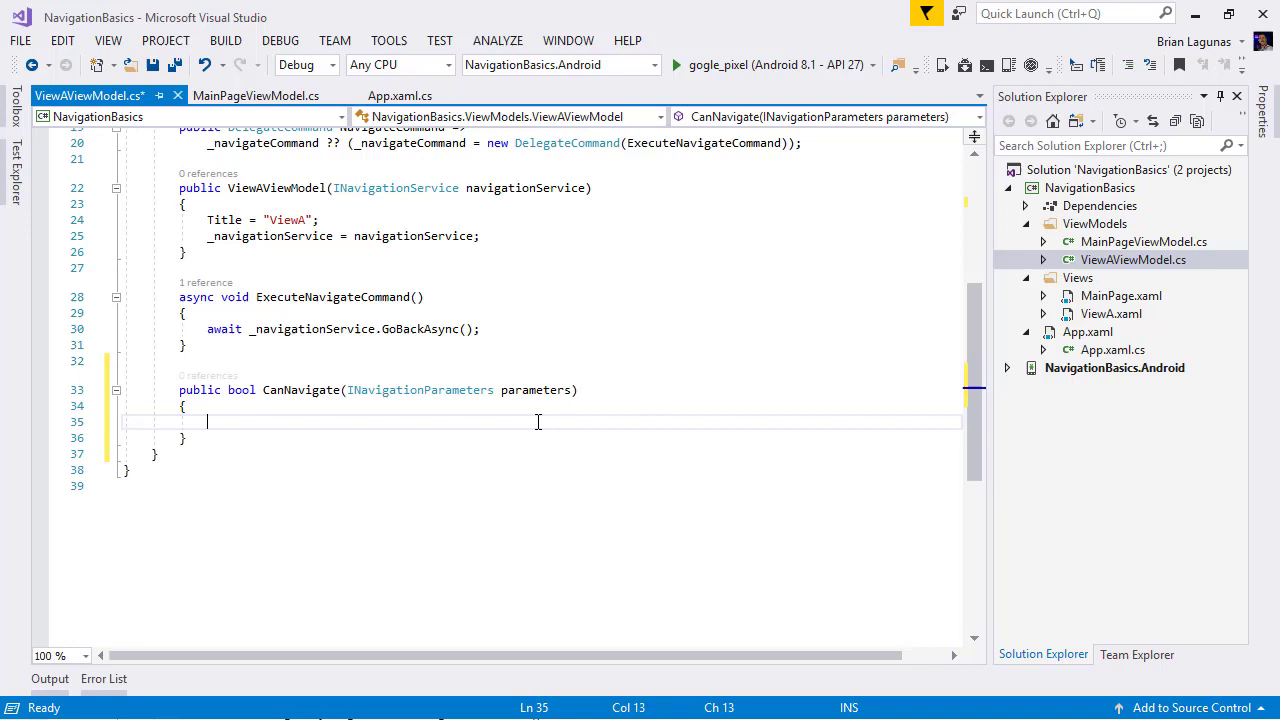
text(return false;)
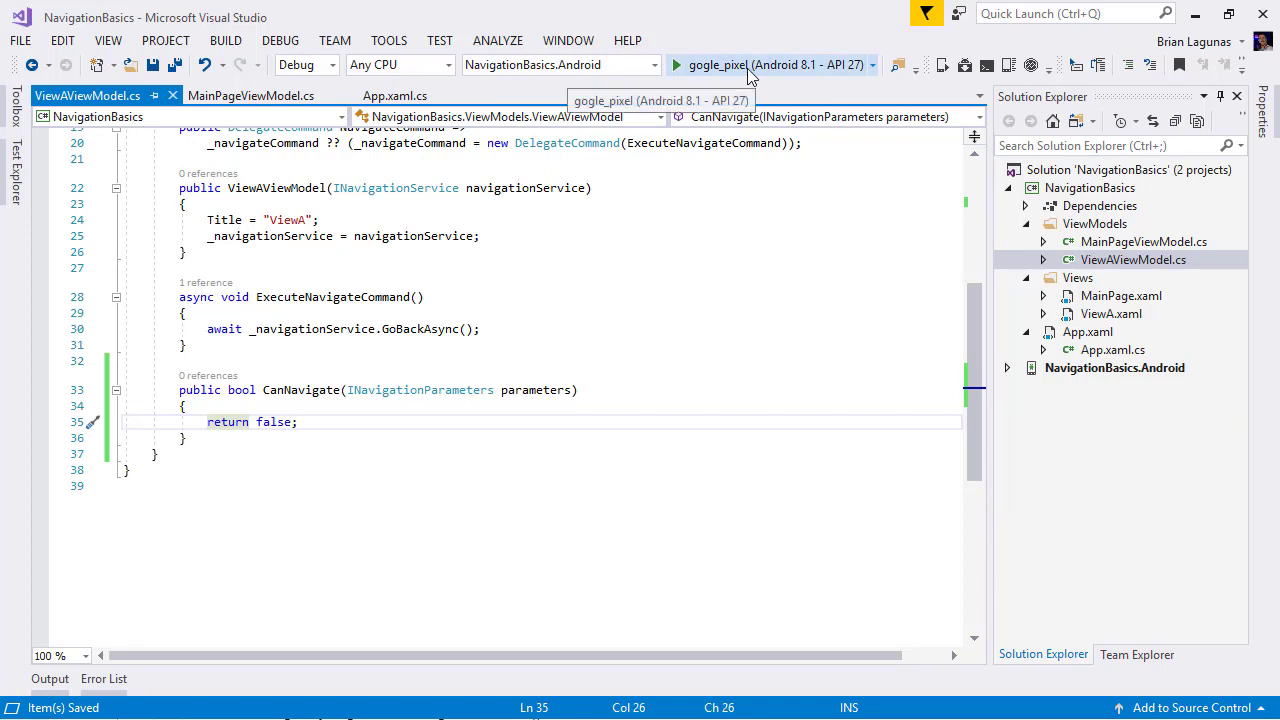
Rerun the app in the emulator and navigate from MainPage to View A
click(676, 64)
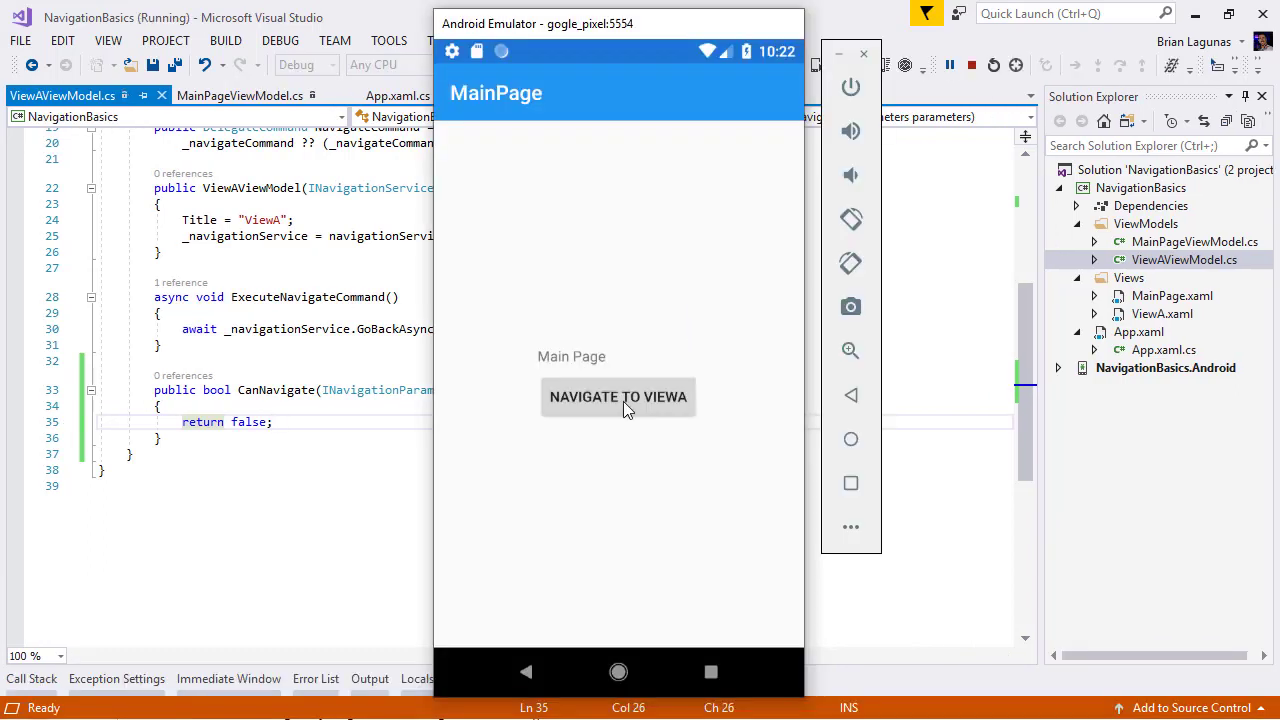
click(618, 396)
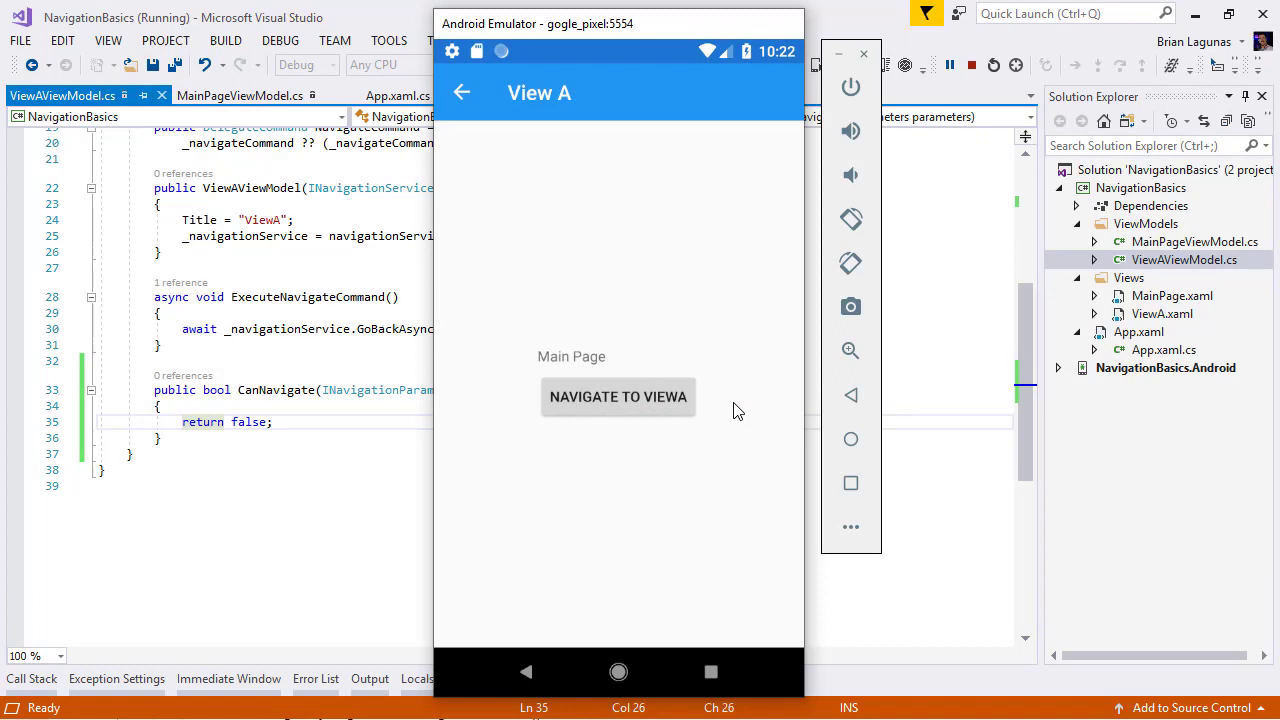
click(618, 396)
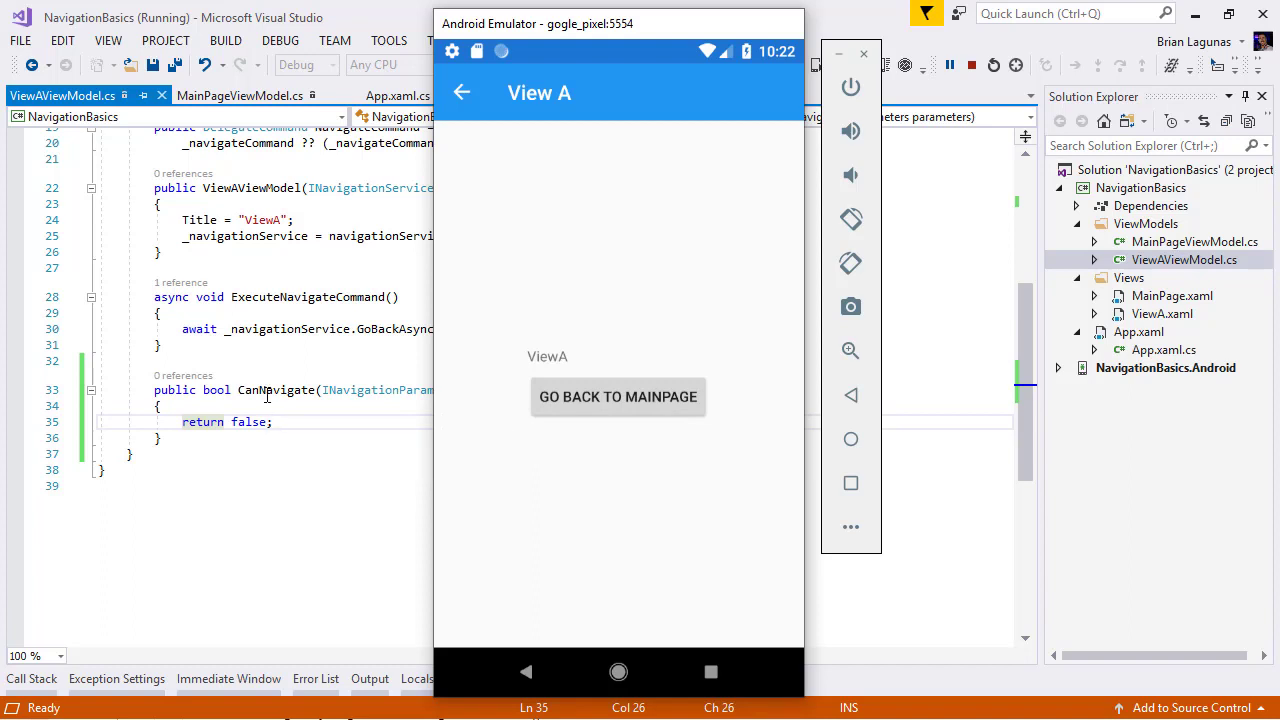
mouse_move(616, 396)
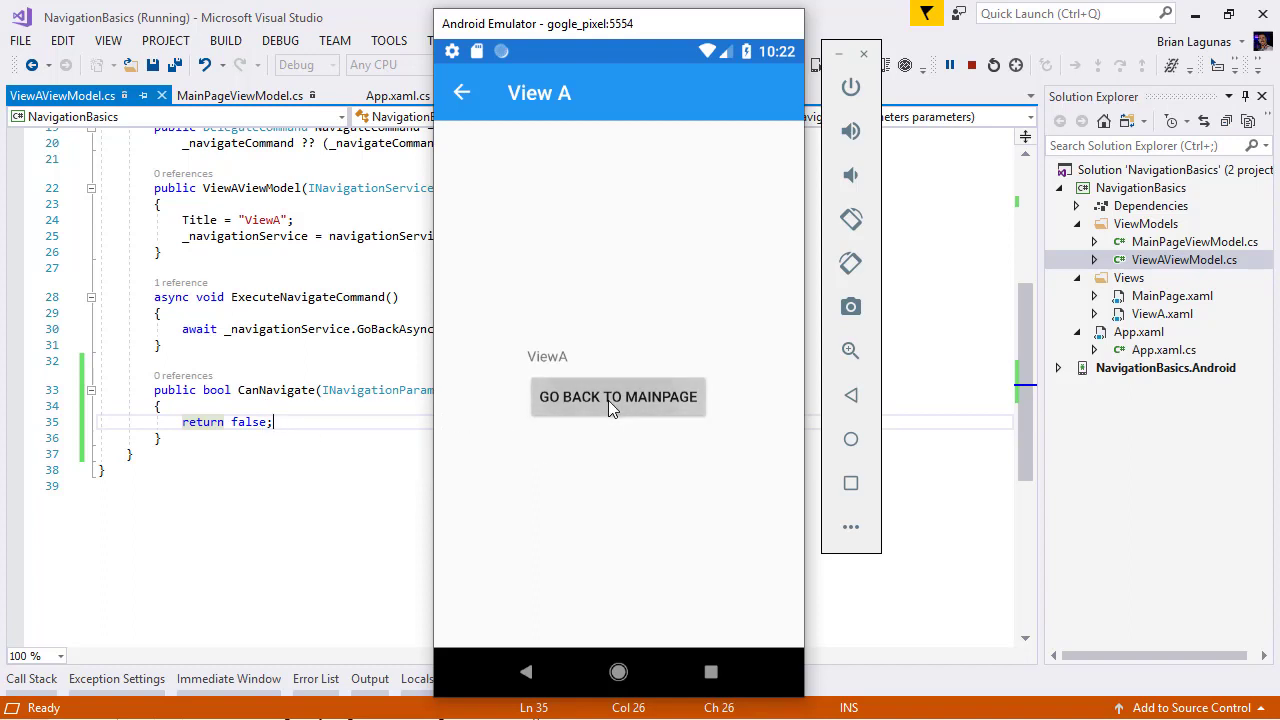
mouse_move(592, 198)
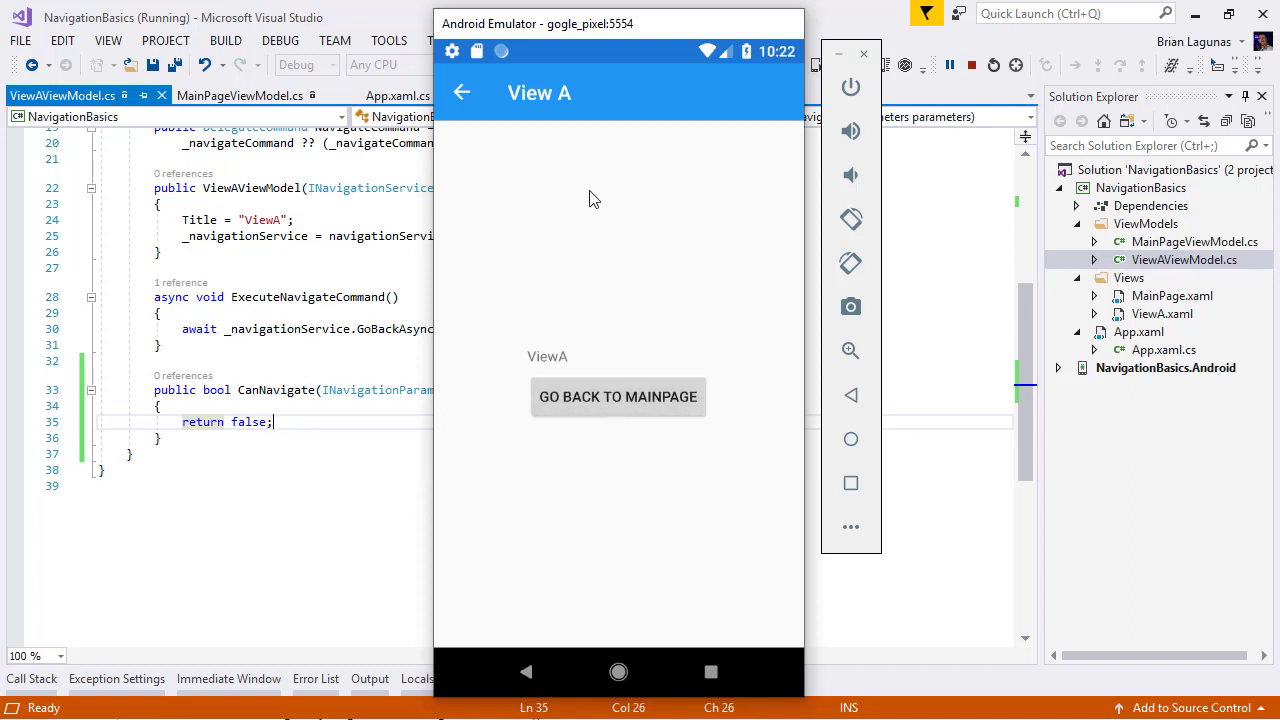
mouse_move(836, 396)
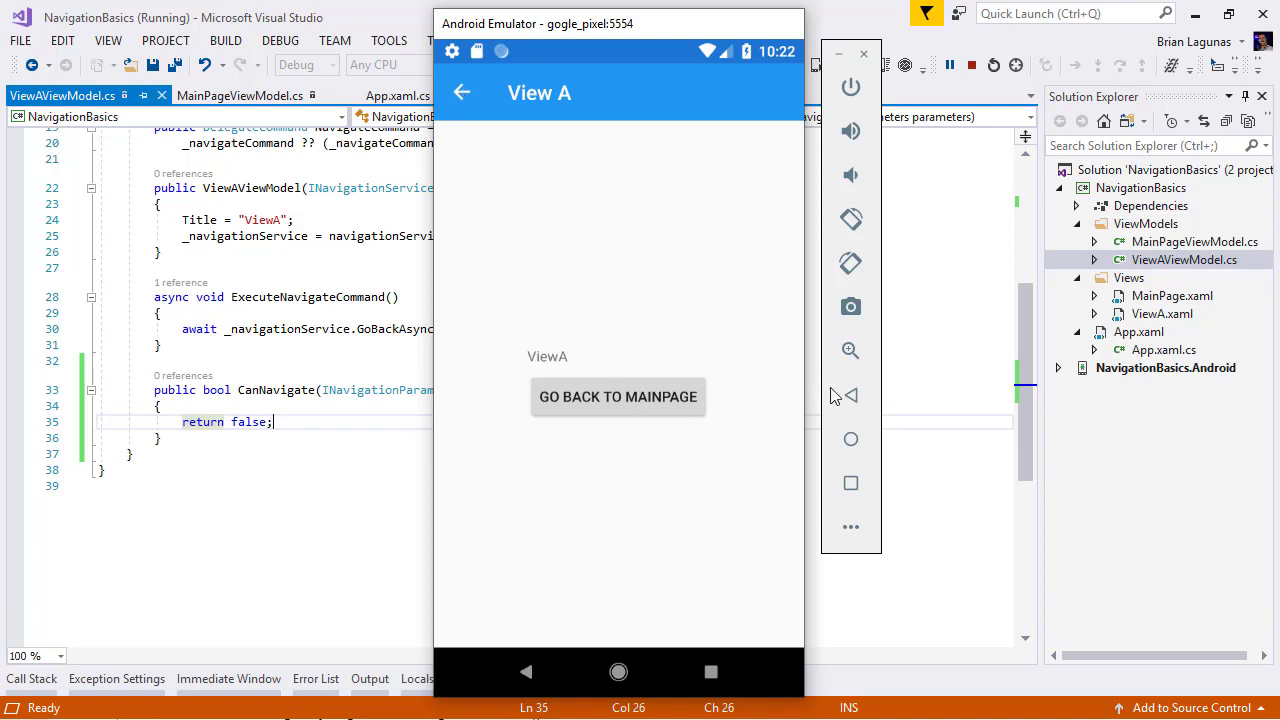
Tap Go Back to MainPage, confirm it stays on View A, then navigate to View A again
click(616, 396)
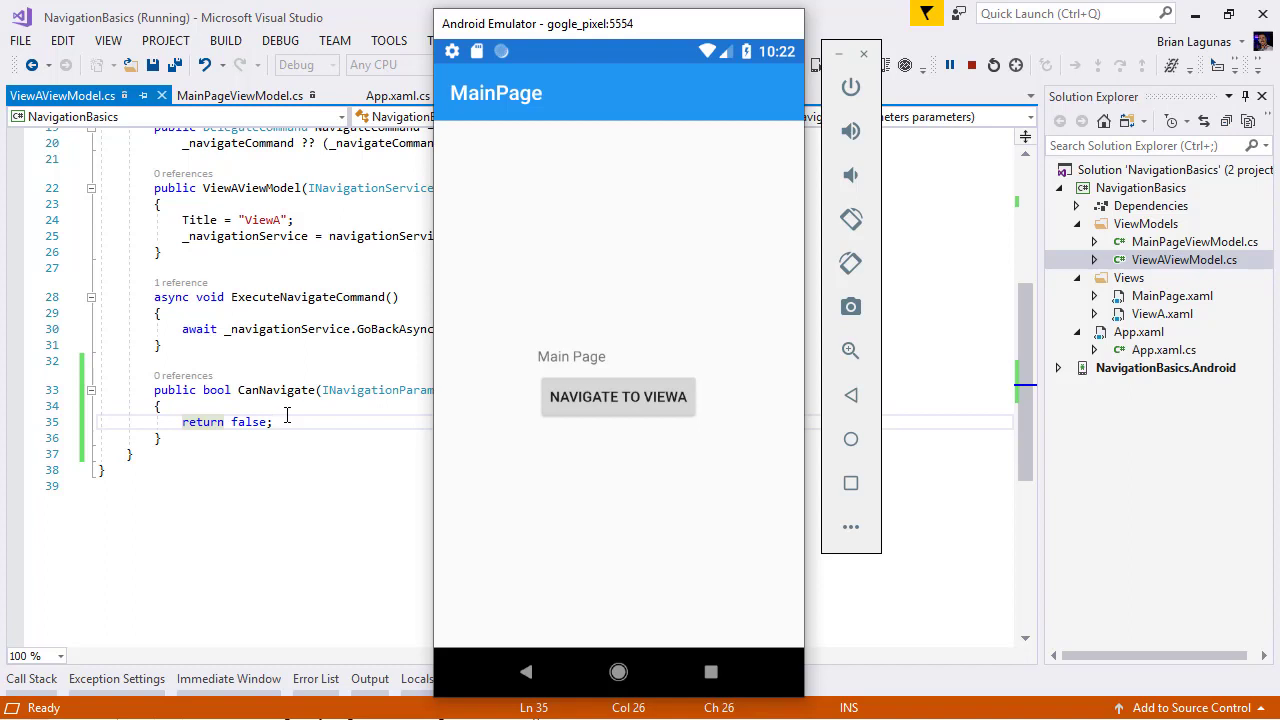
mouse_move(618, 396)
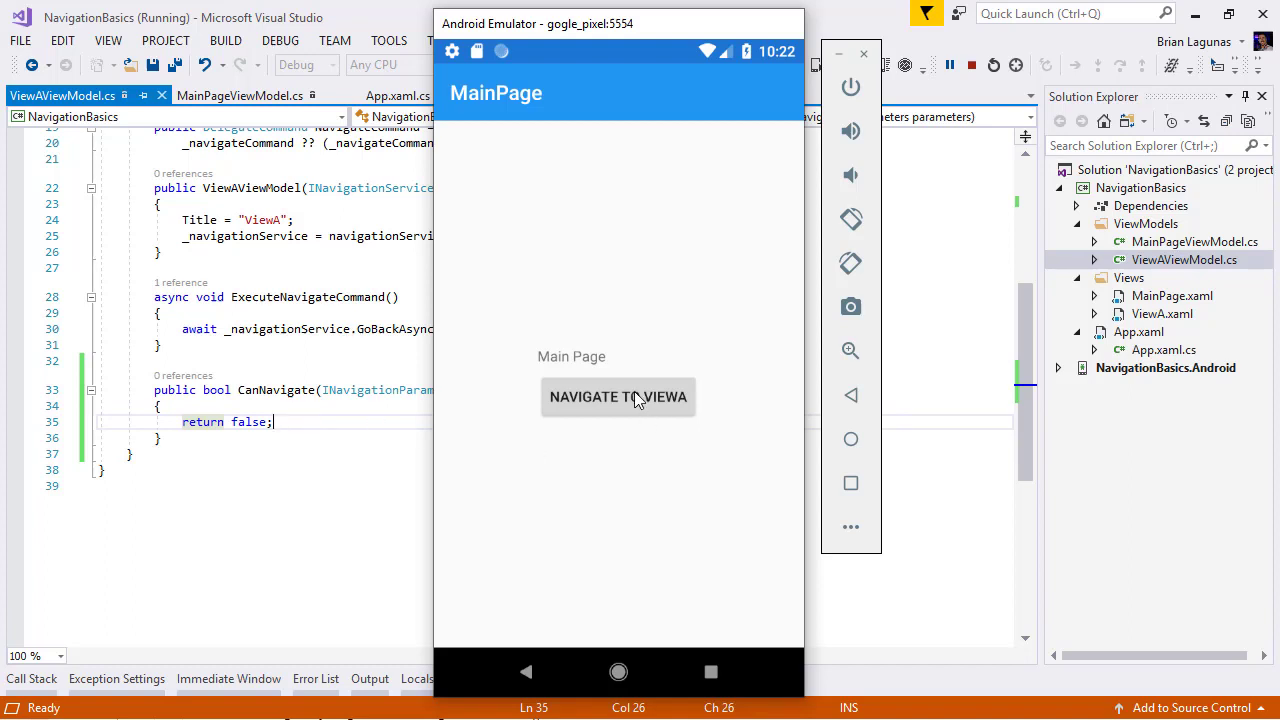
click(618, 396)
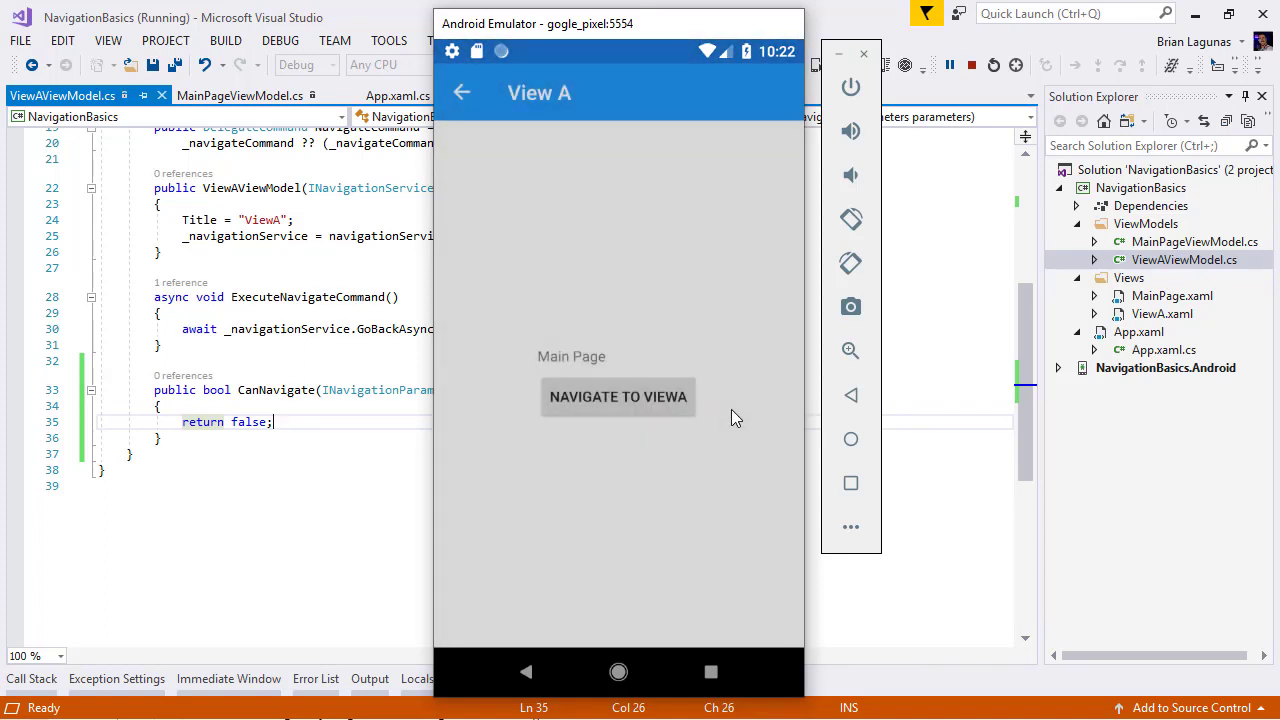
click(618, 396)
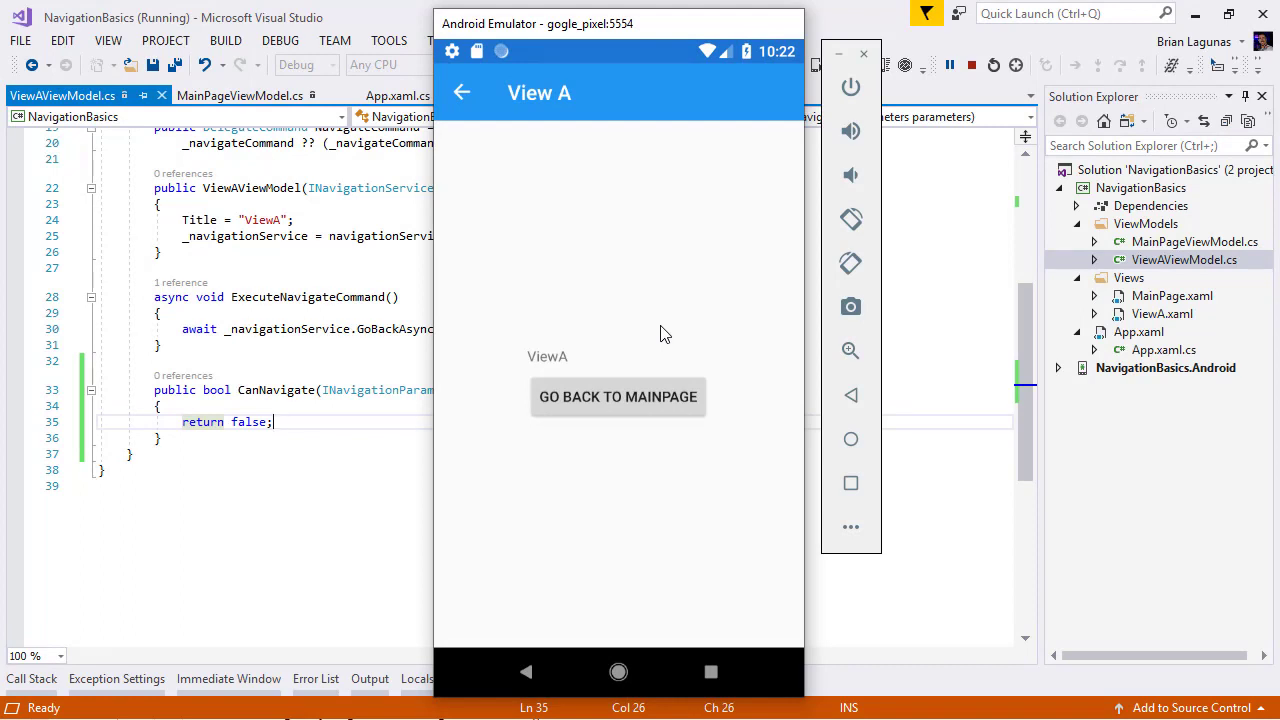
mouse_move(568, 232)
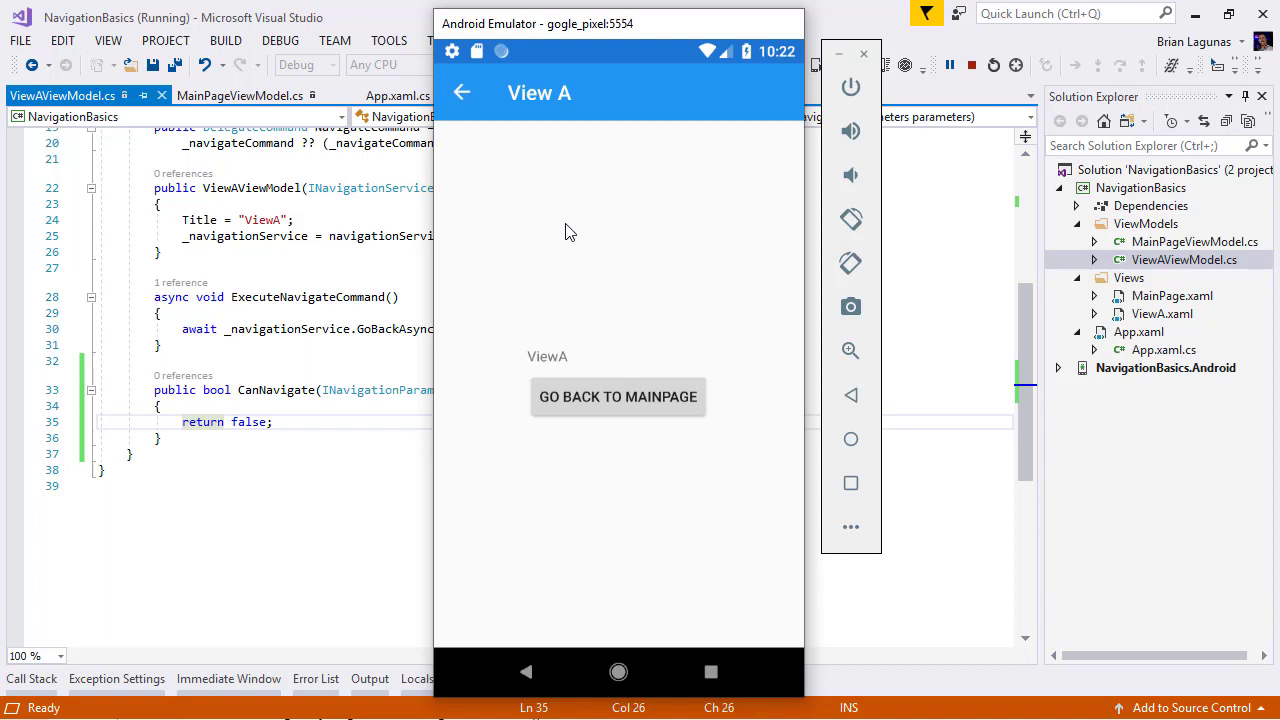
mouse_move(634, 352)
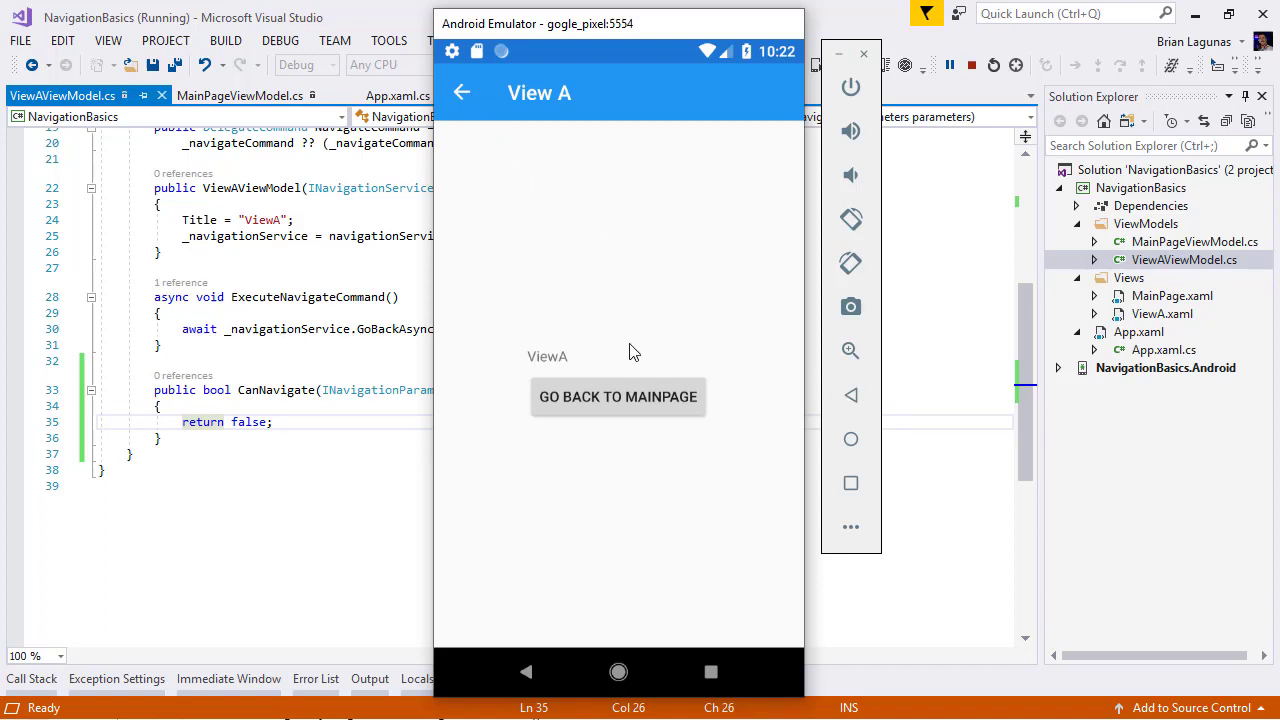
mouse_move(616, 318)
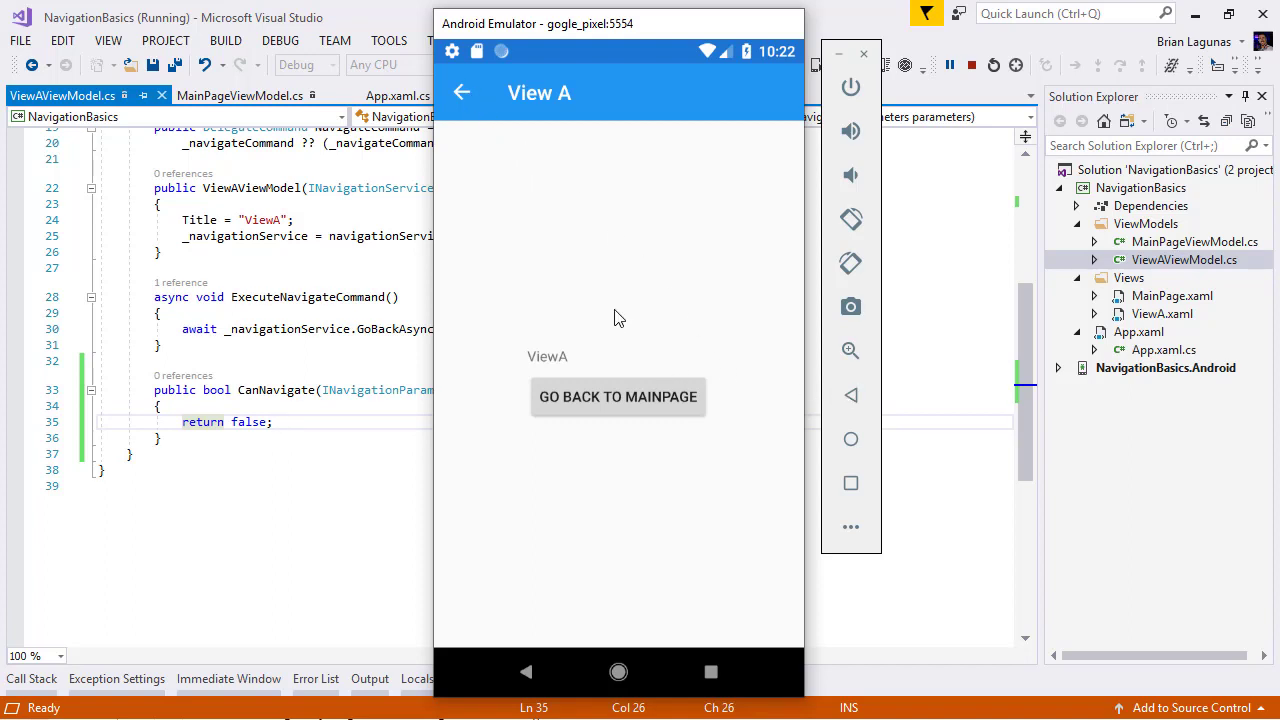